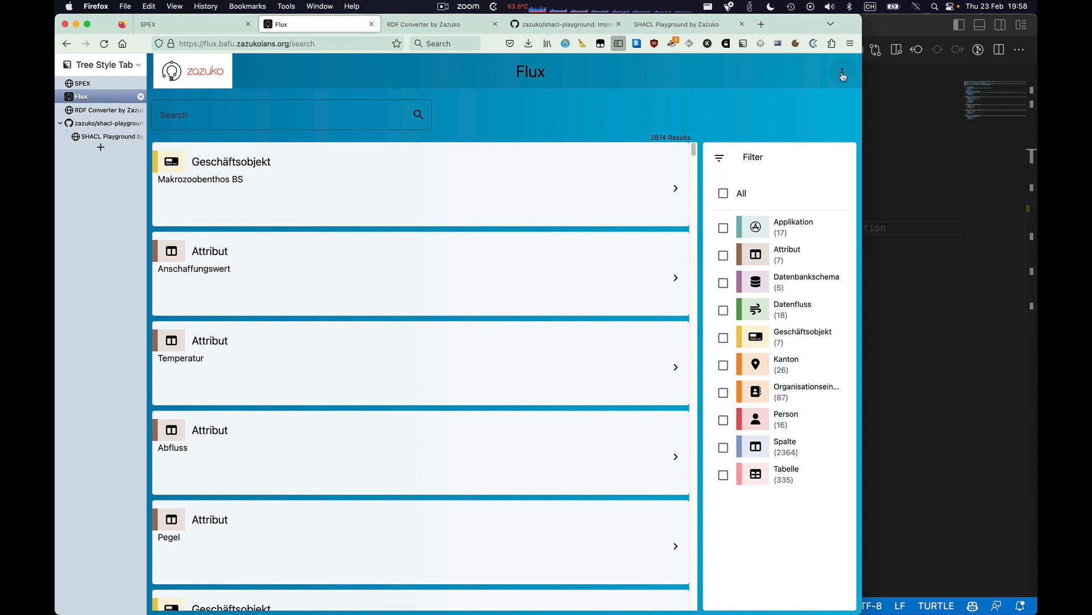
{"action": "mouse_move", "coordinate": [791, 138]}
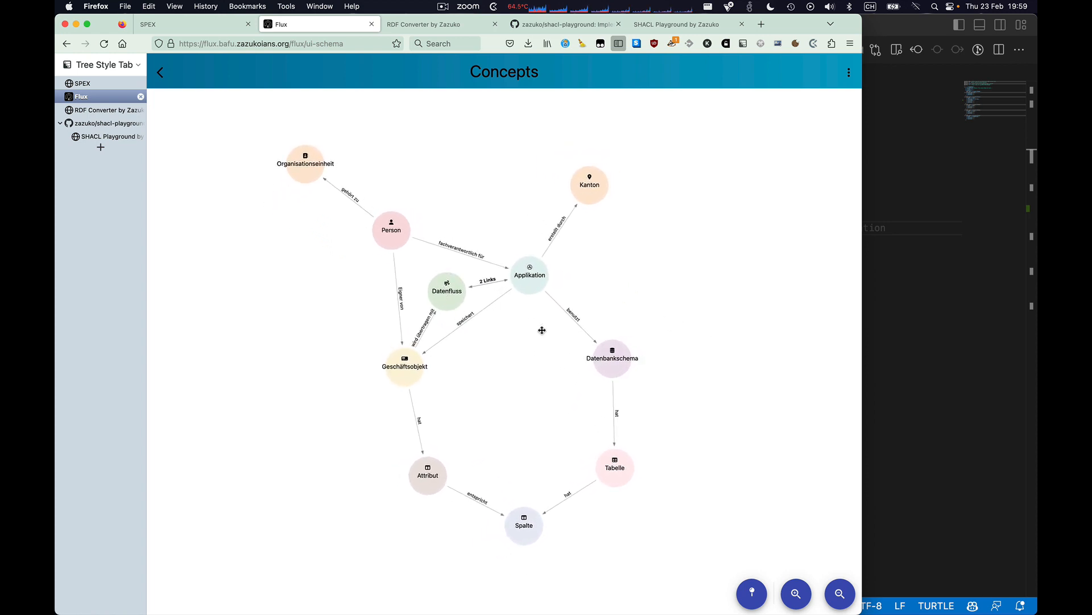
{"action": "mouse_move", "coordinate": [641, 422]}
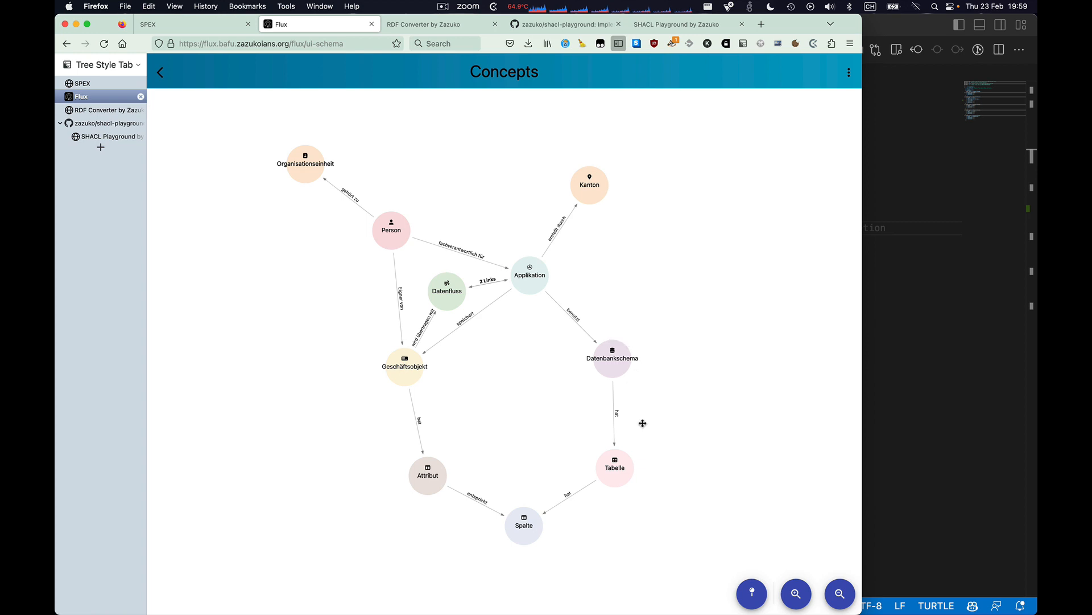
{"action": "mouse_move", "coordinate": [584, 248]}
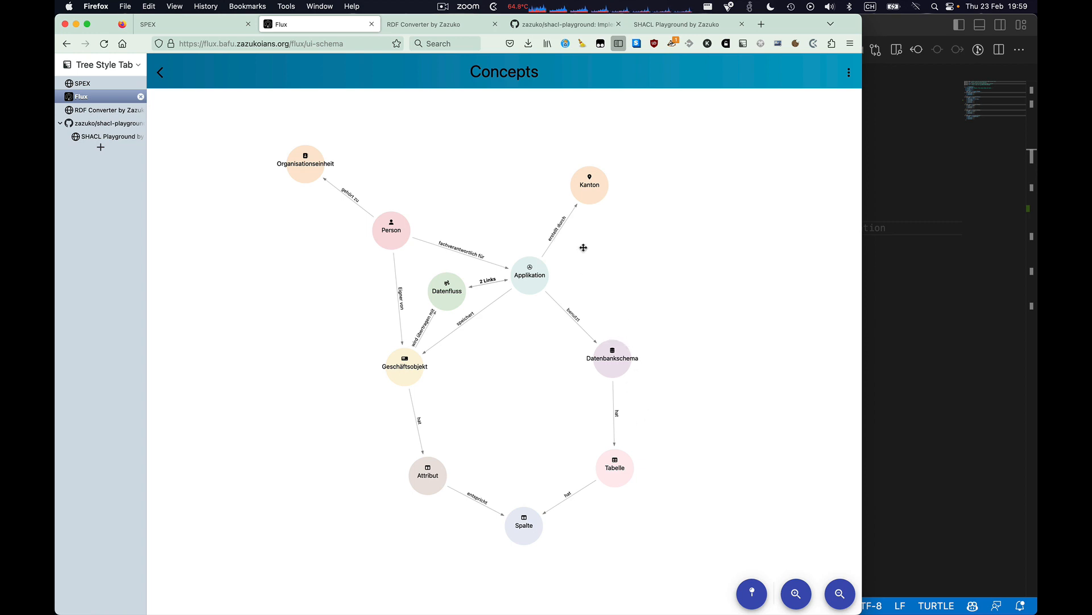
{"action": "mouse_move", "coordinate": [425, 69]}
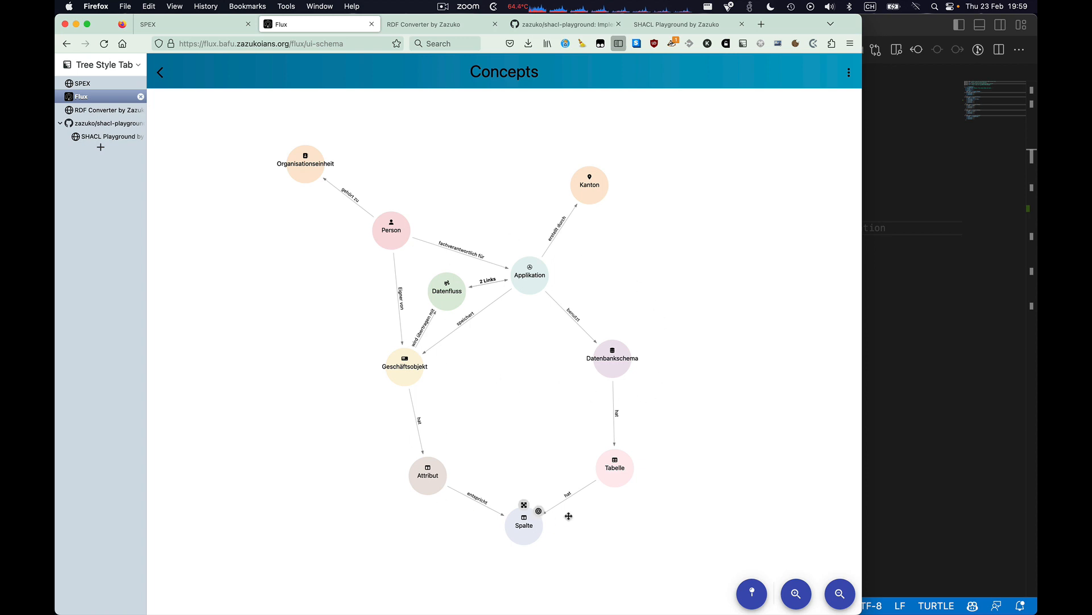
{"action": "mouse_move", "coordinate": [612, 357]}
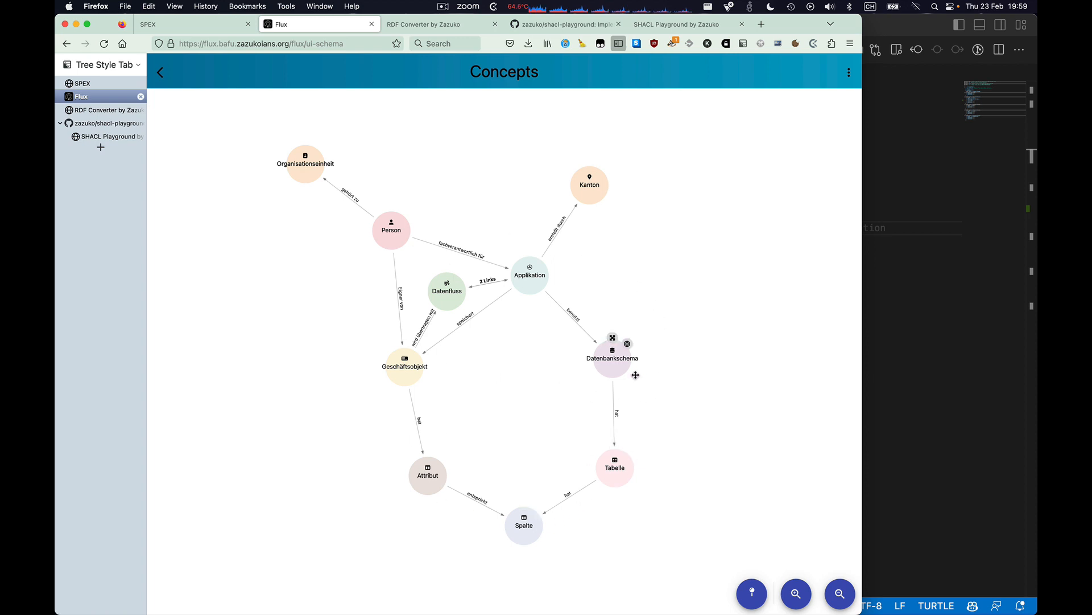
{"action": "mouse_move", "coordinate": [444, 298]}
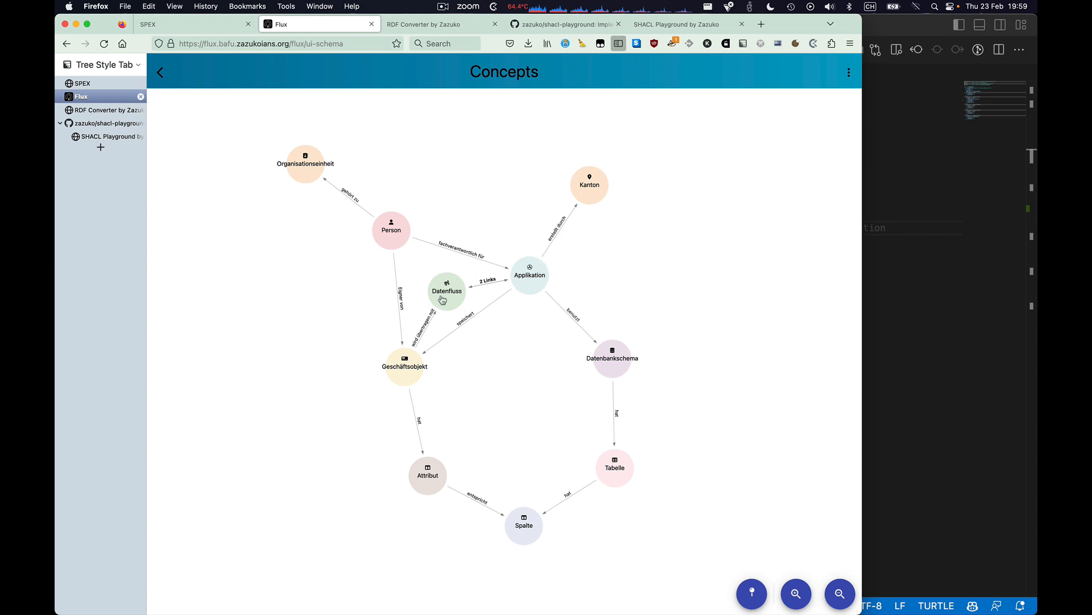
{"action": "mouse_move", "coordinate": [528, 349]}
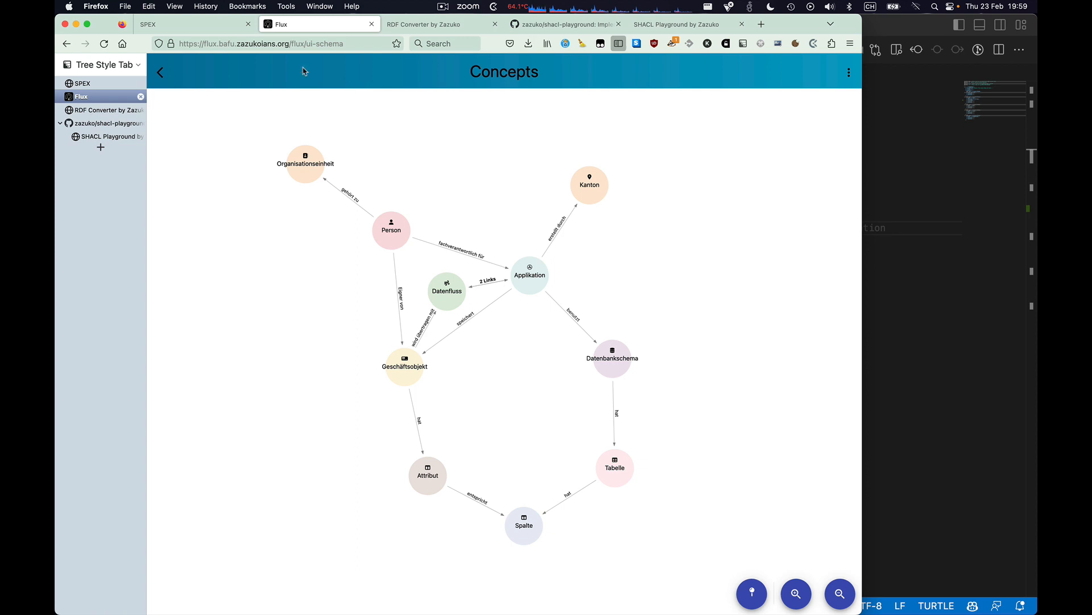
Step: Show the SPEX class list for the endpoint and toggle all classes off in the diagram
{"action": "left_click", "coordinate": [165, 24]}
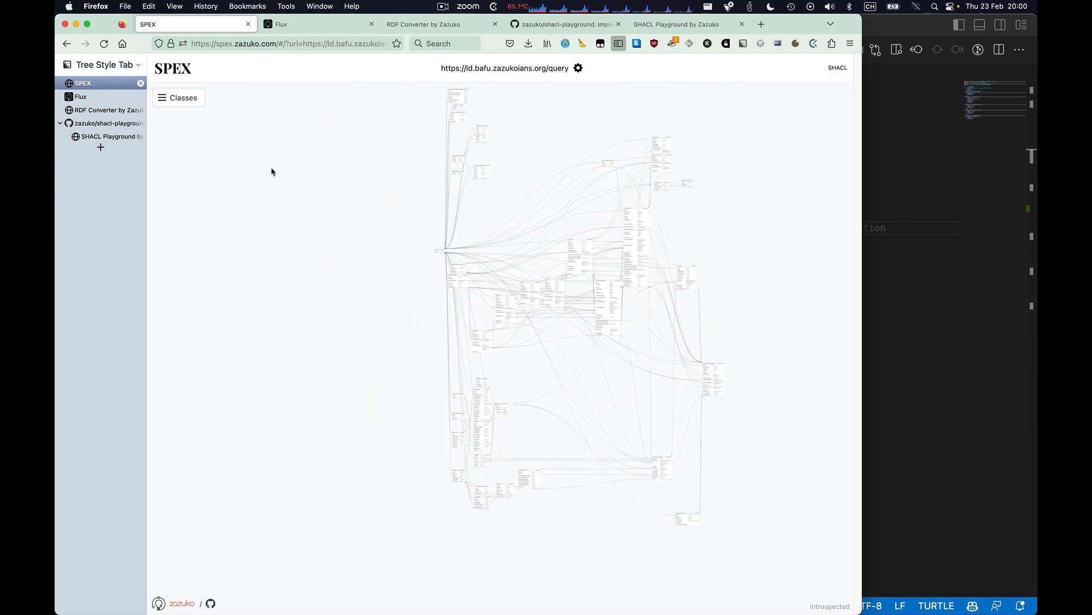
{"action": "left_click", "coordinate": [179, 98]}
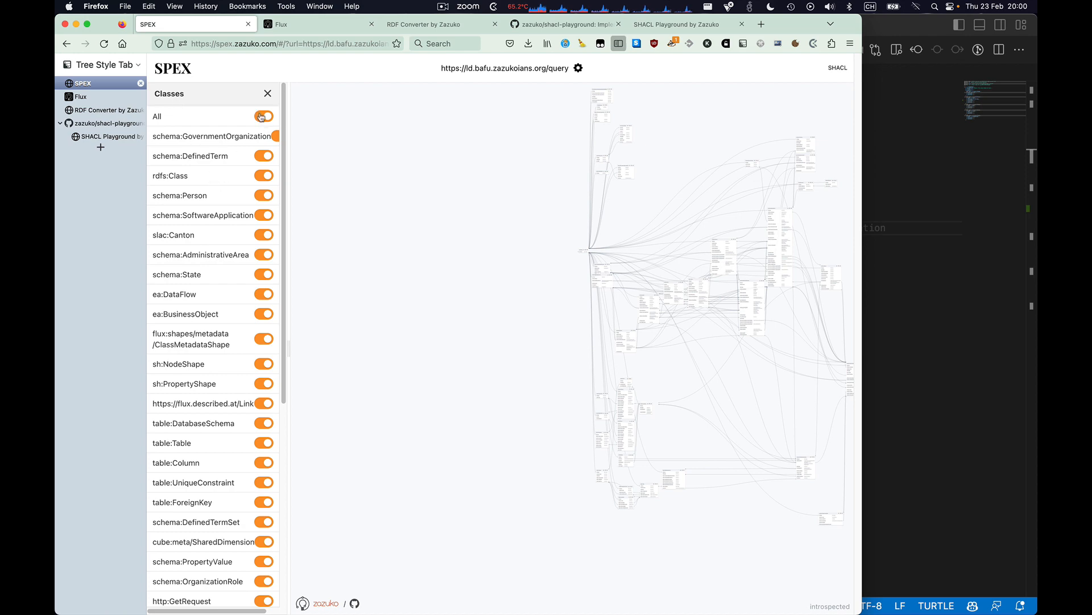
{"action": "left_click", "coordinate": [264, 116]}
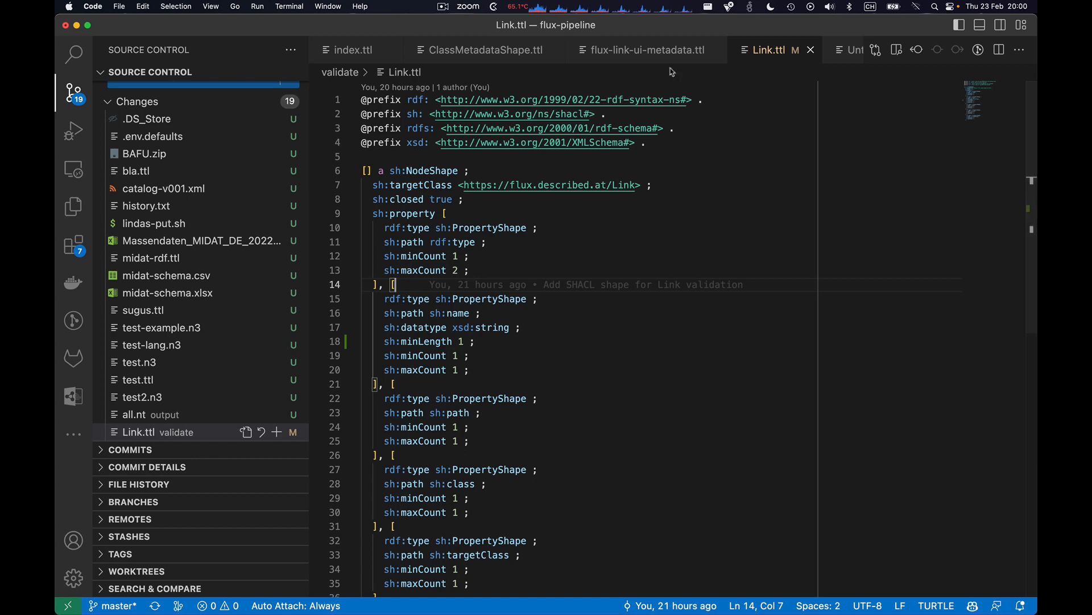
Step: View flux-link-ui-metadata.ttl and flux-type-ui-metadata.ttl, highlighting the GovernmentOrganization instance block
{"action": "left_click", "coordinate": [643, 50]}
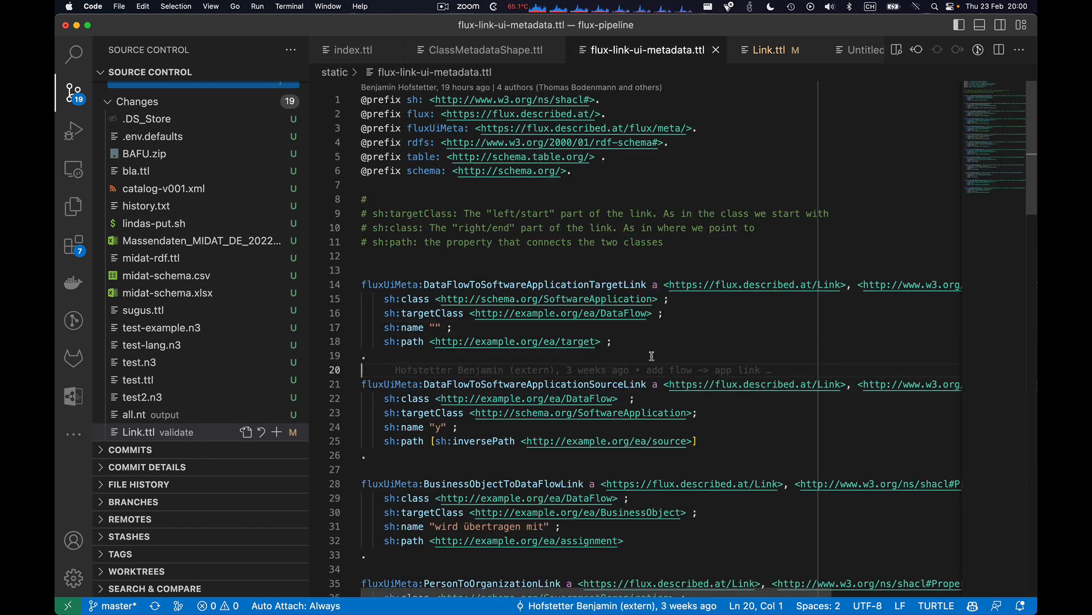
{"action": "left_click", "coordinate": [73, 206]}
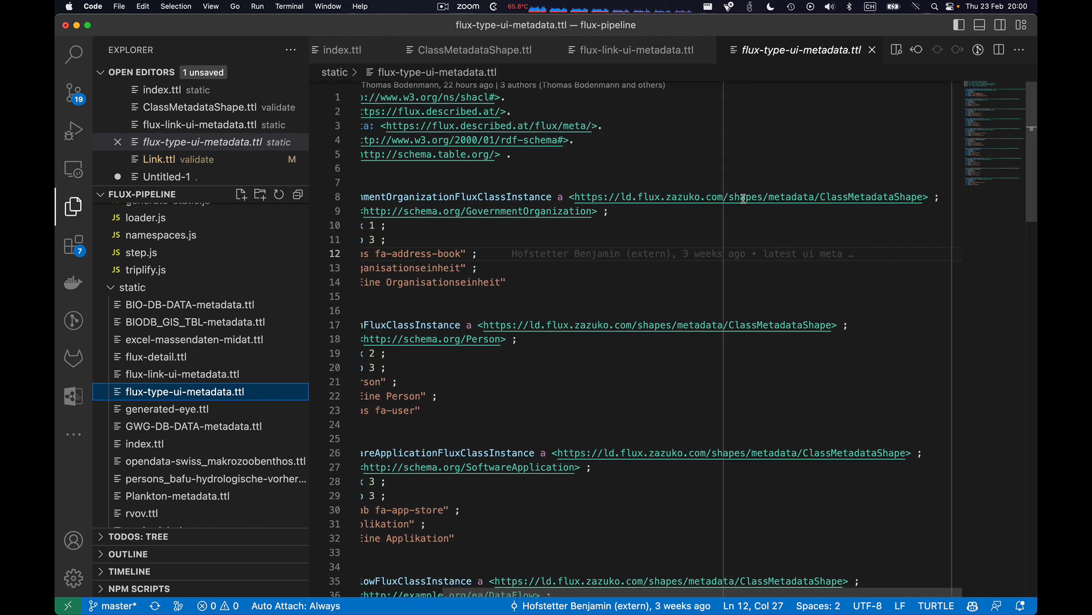
{"action": "scroll", "scroll_direction": "left", "scroll_amount": 3}
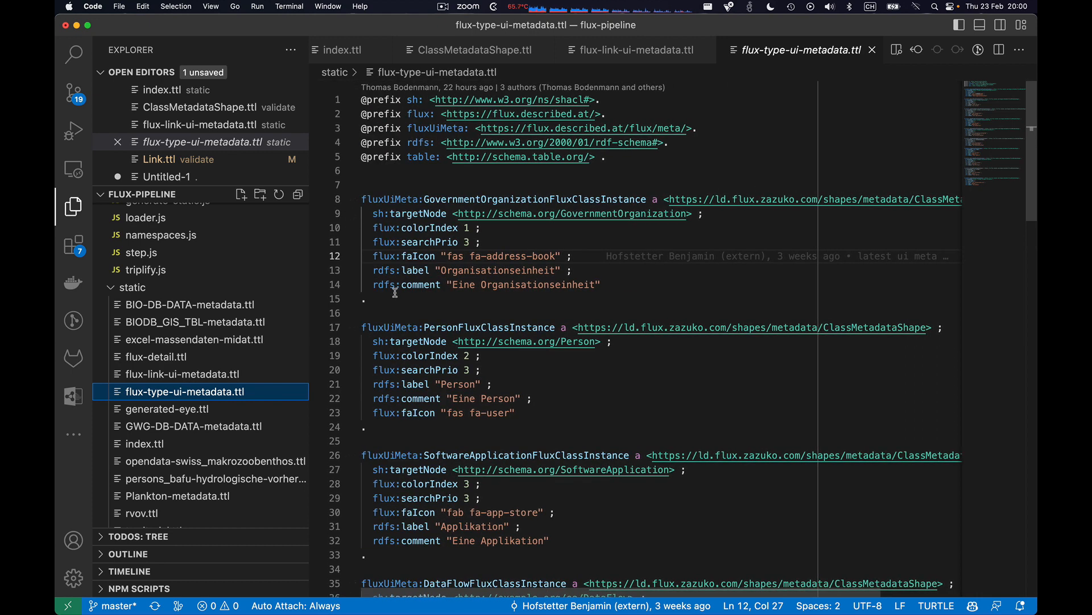
{"action": "left_click_drag", "start_coordinate": [361, 199], "coordinate": [588, 284]}
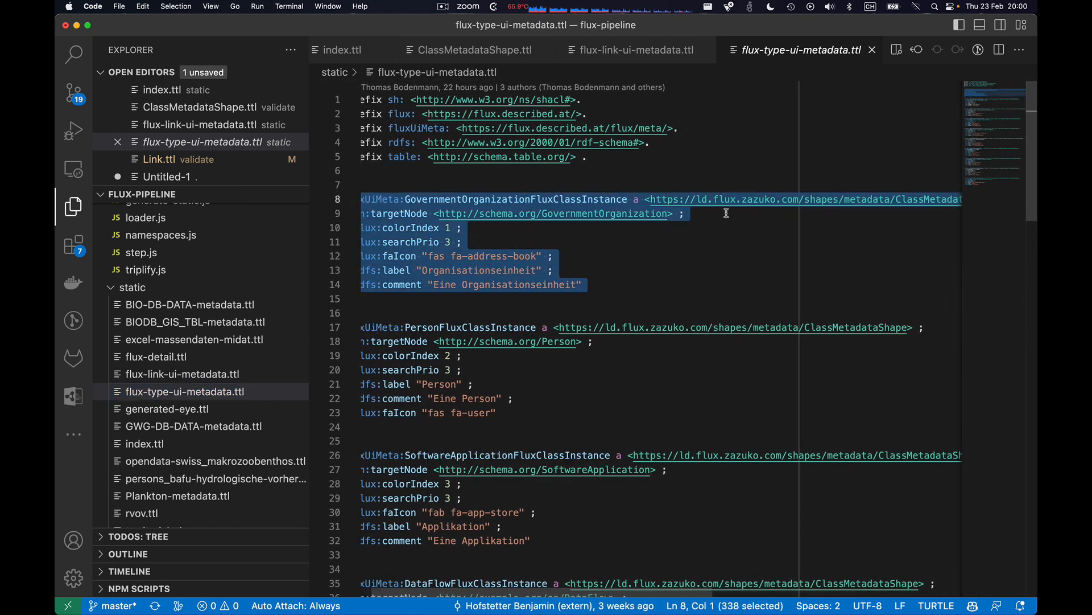
{"action": "scroll", "scroll_direction": "right", "scroll_amount": 3}
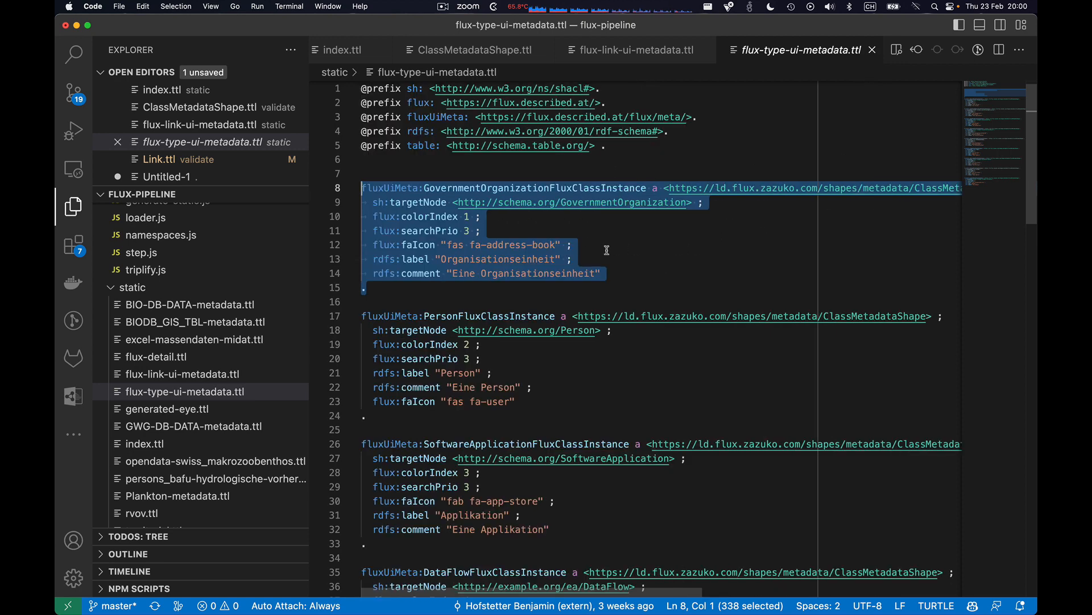
{"action": "left_click", "coordinate": [480, 229]}
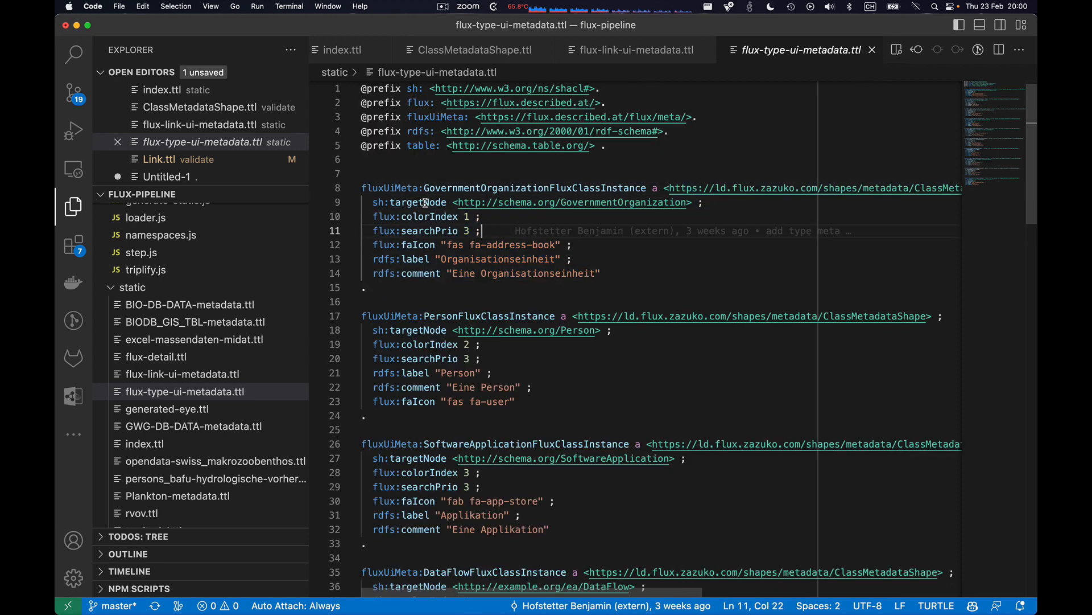
{"action": "mouse_move", "coordinate": [394, 292]}
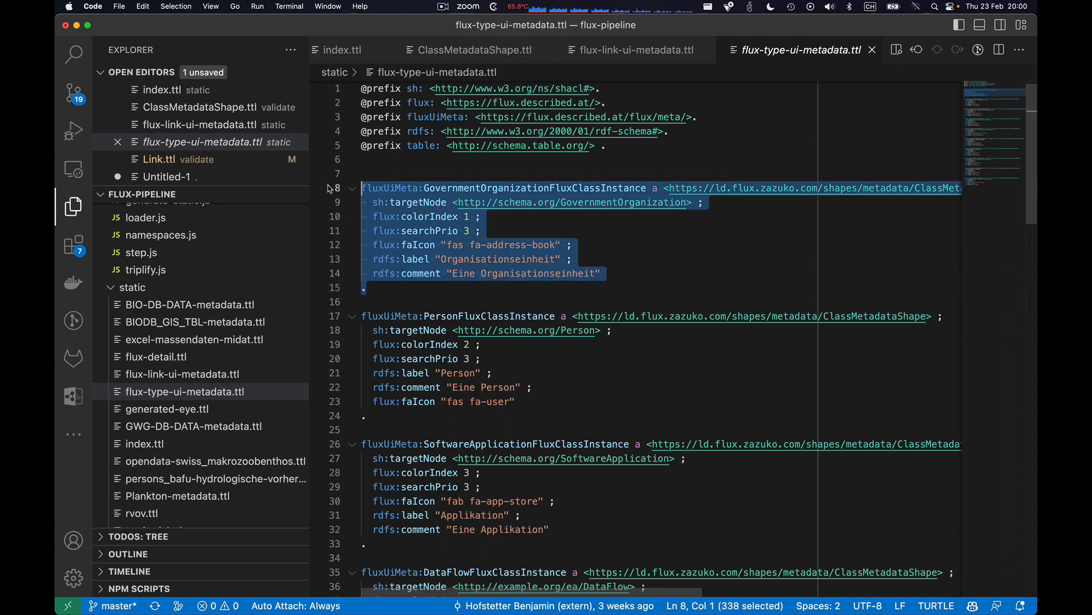
{"action": "left_click", "coordinate": [492, 166]}
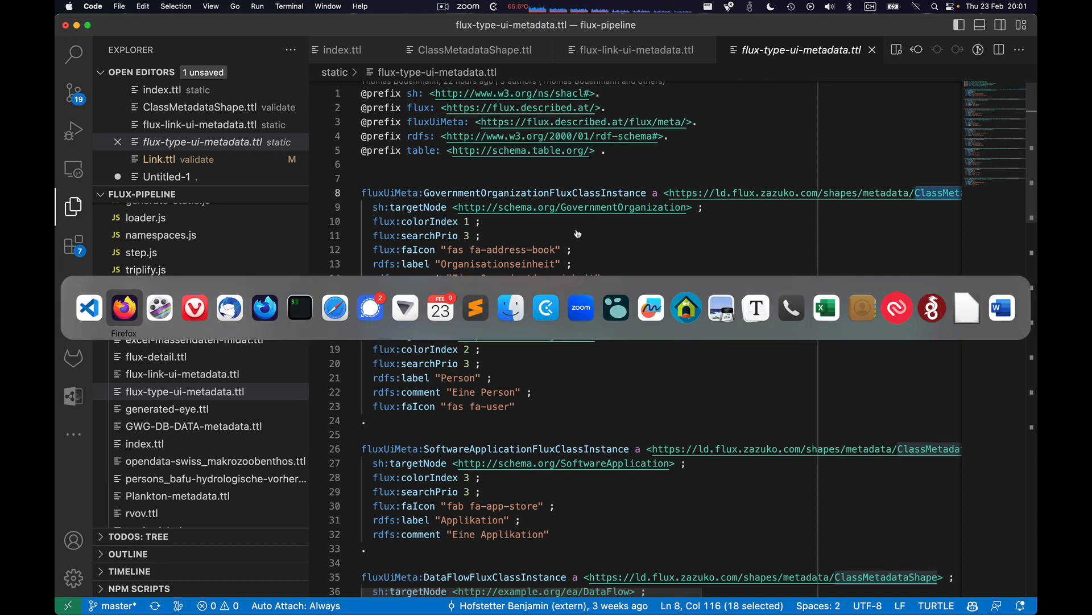
Step: Enable only flux:shapes/metadata/ClassMetadataShape in the SPEX class list to see its properties
{"action": "left_click", "coordinate": [123, 307]}
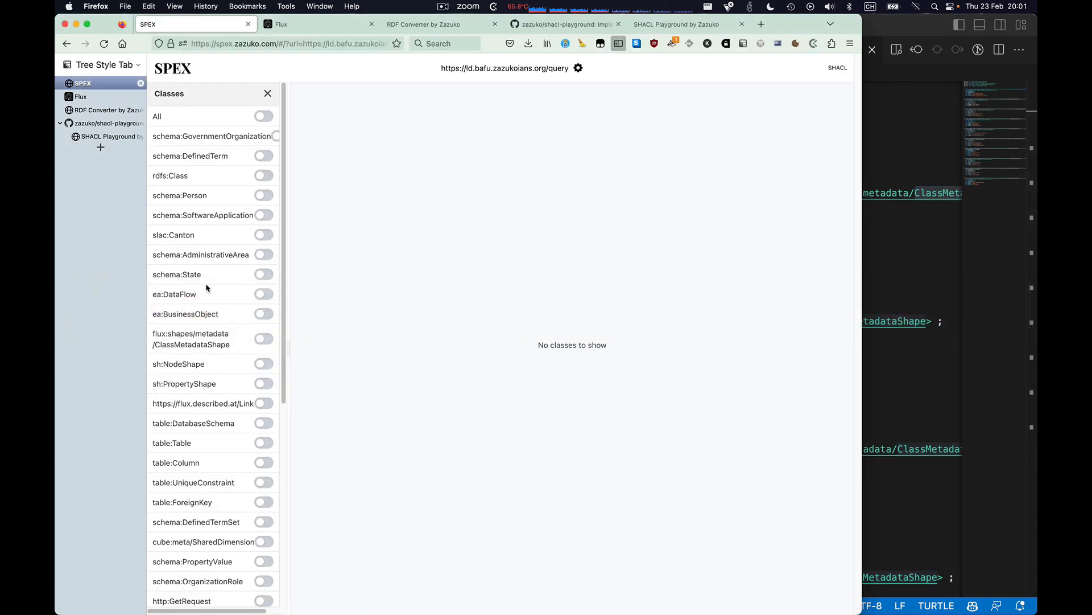
{"action": "scroll", "scroll_direction": "down", "scroll_amount": 3}
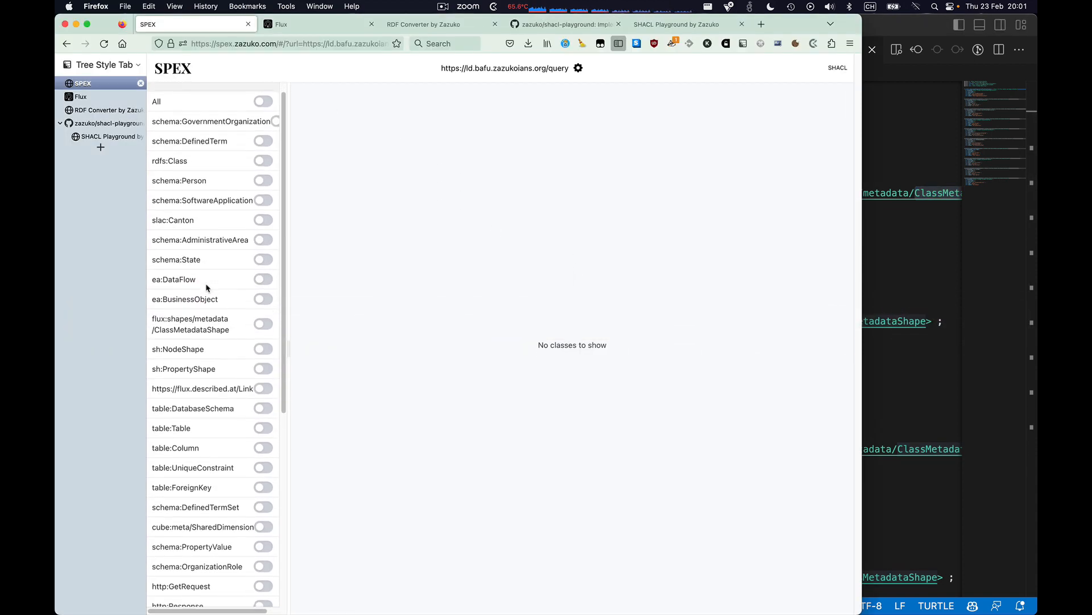
{"action": "left_click", "coordinate": [263, 323]}
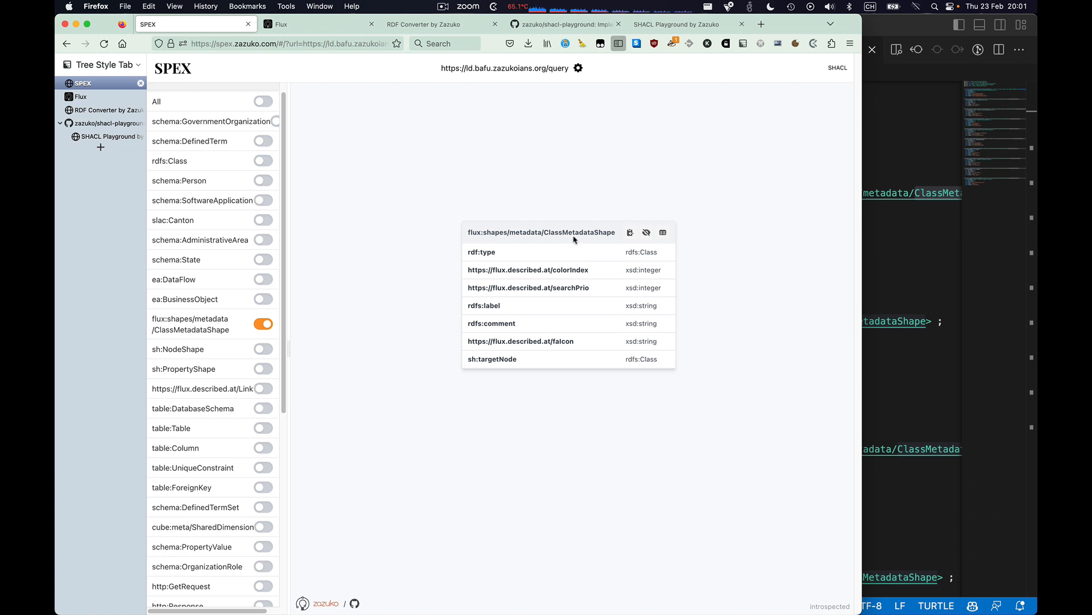
{"action": "mouse_move", "coordinate": [616, 251]}
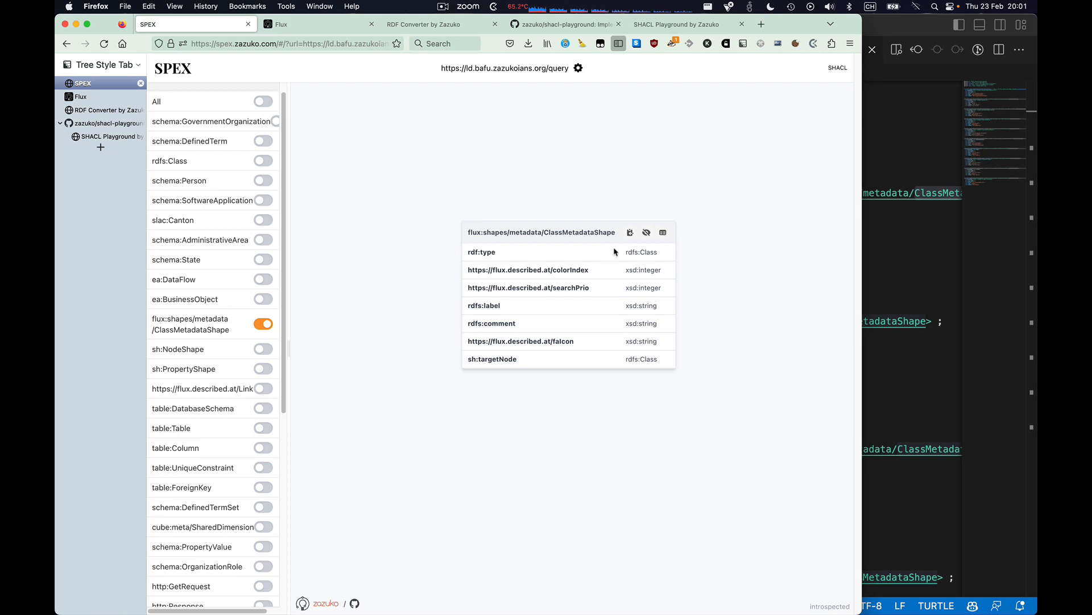
{"action": "mouse_move", "coordinate": [630, 233]}
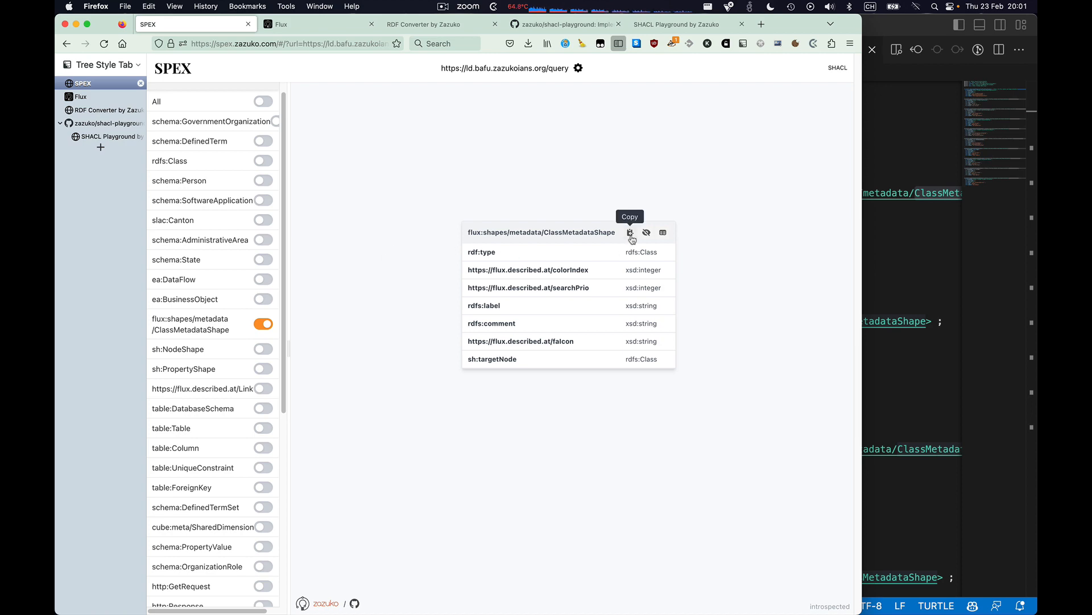
{"action": "mouse_move", "coordinate": [888, 136]}
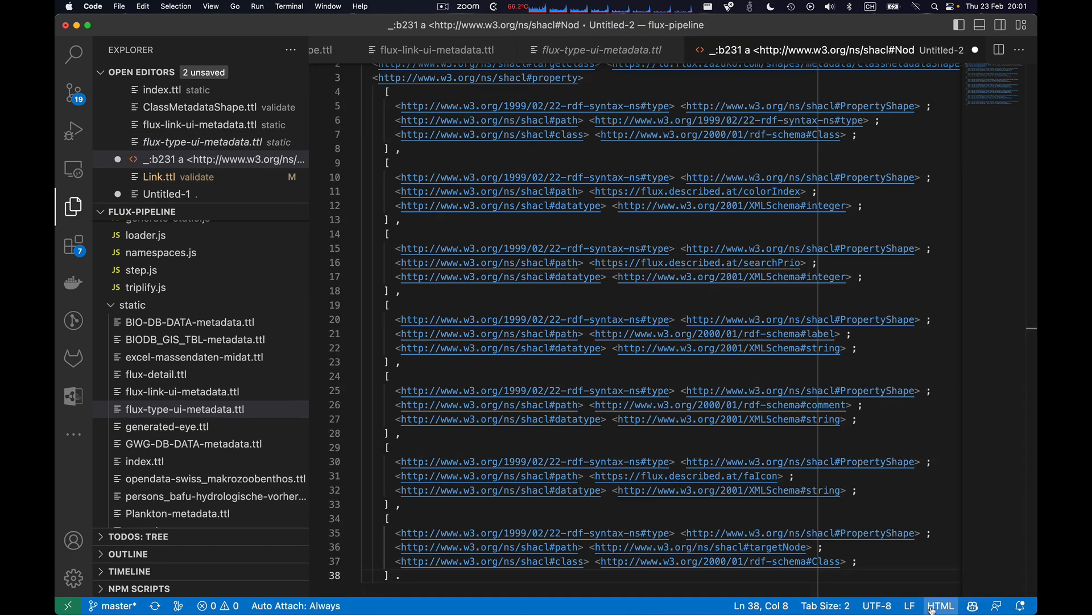
Step: Set the untitled shape document's language mode to TURTLE
{"action": "left_click", "coordinate": [942, 606]}
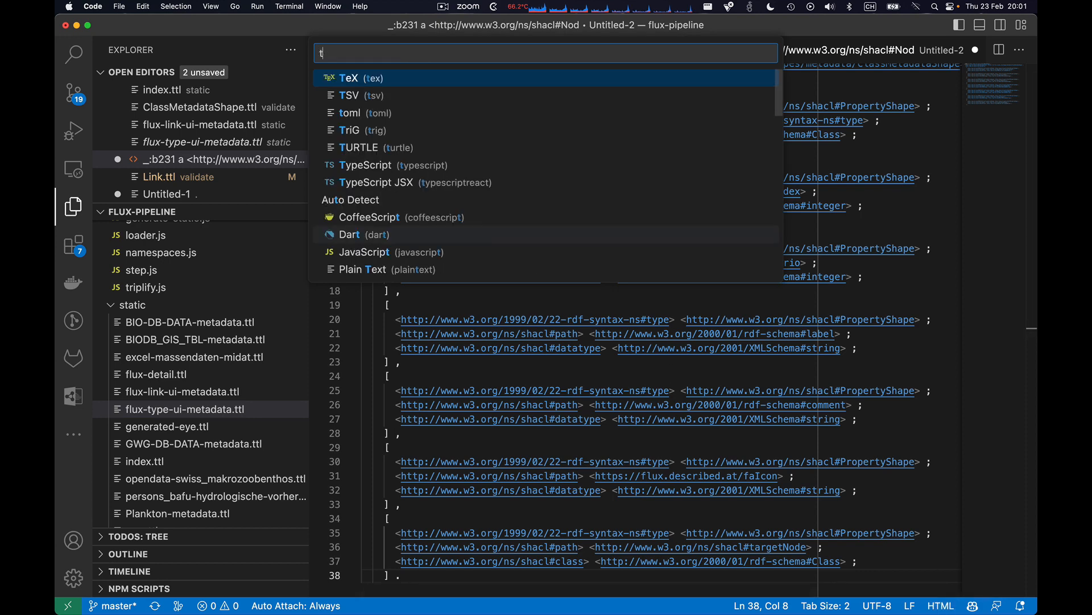
{"action": "left_click", "coordinate": [359, 147]}
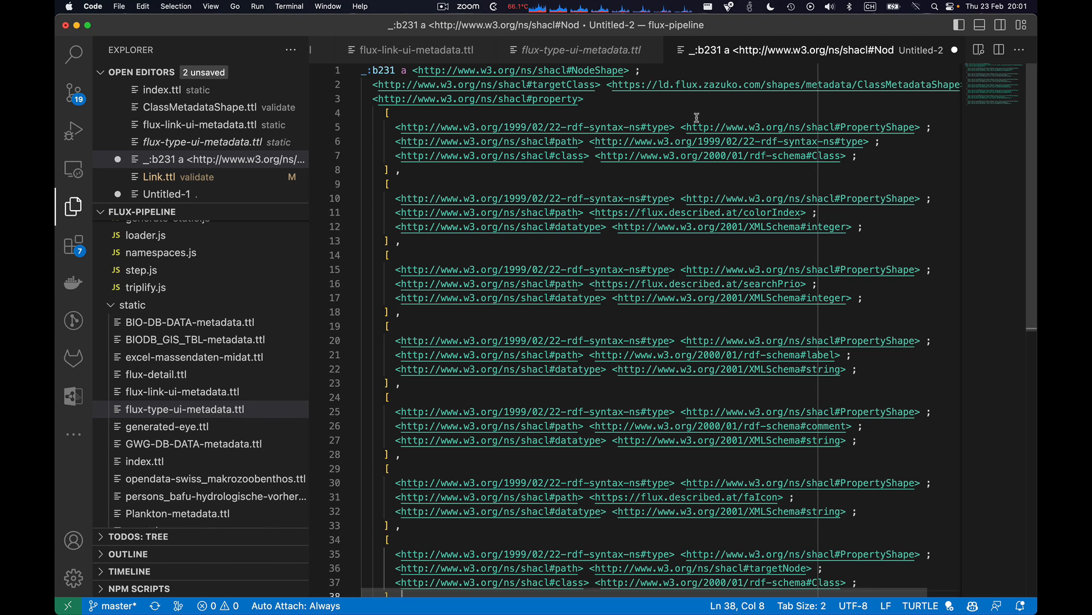
{"action": "scroll", "scroll_direction": "down", "scroll_amount": 3}
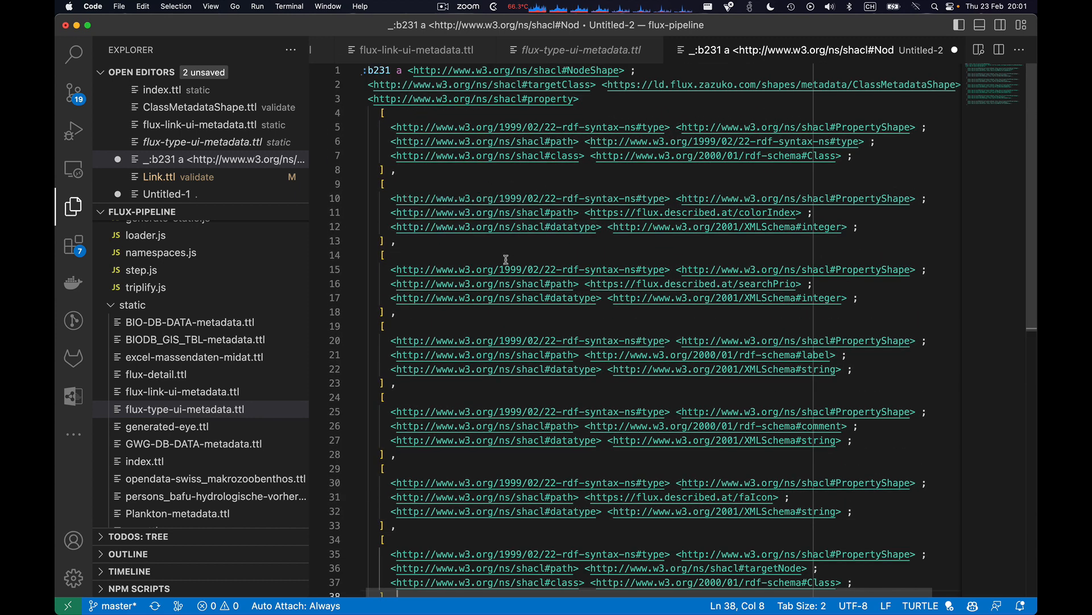
{"action": "mouse_move", "coordinate": [457, 117]}
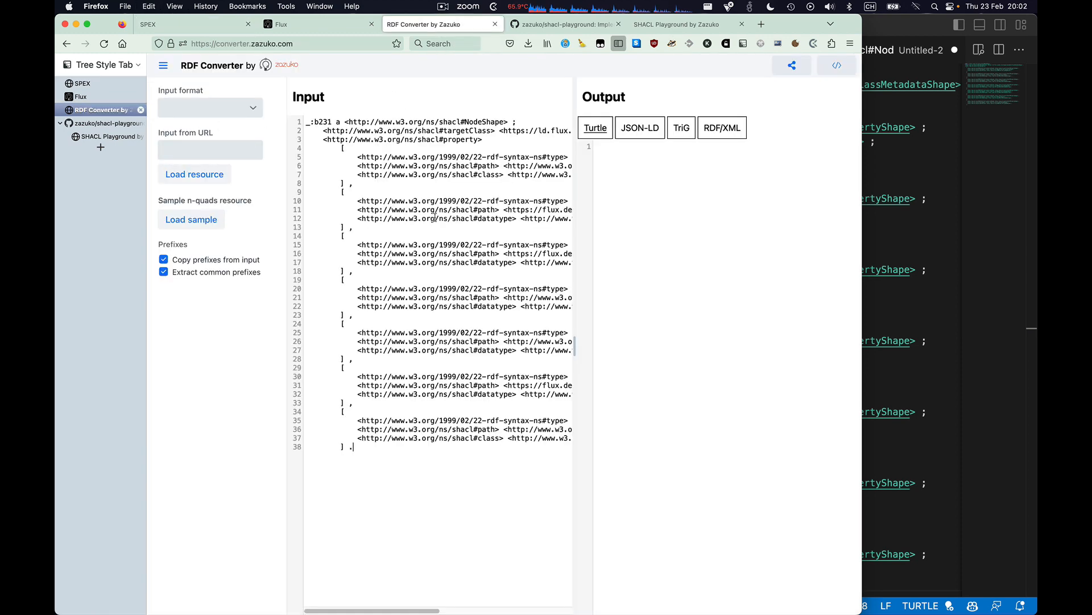
{"action": "mouse_move", "coordinate": [217, 123]}
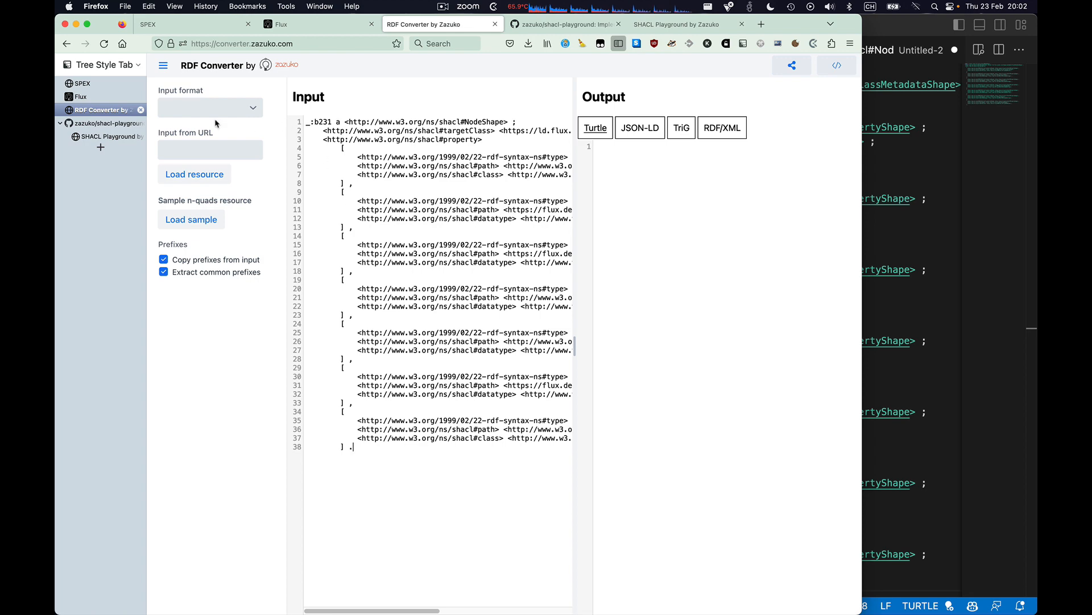
Step: Set the RDF Converter input format to text/turtle so the shape converts to prefixed Turtle
{"action": "left_click", "coordinate": [210, 107]}
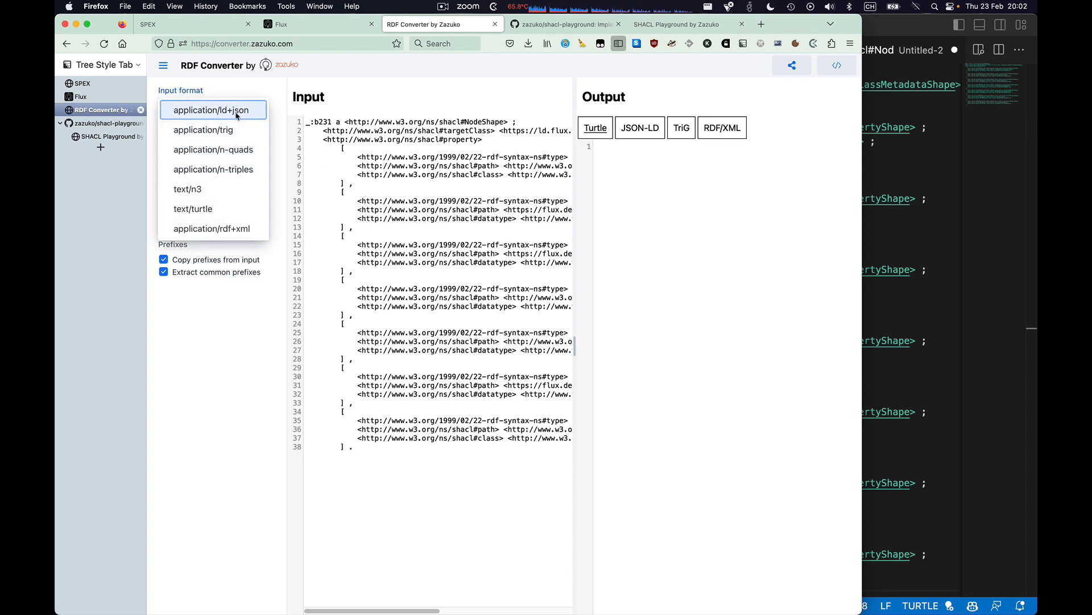
{"action": "left_click", "coordinate": [193, 210]}
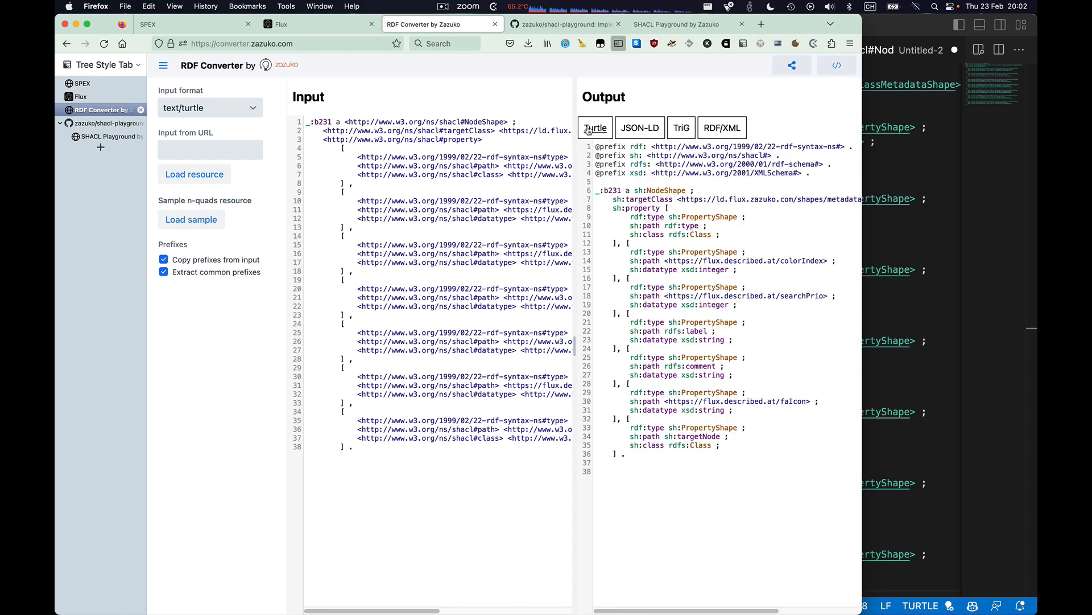
{"action": "mouse_move", "coordinate": [690, 400]}
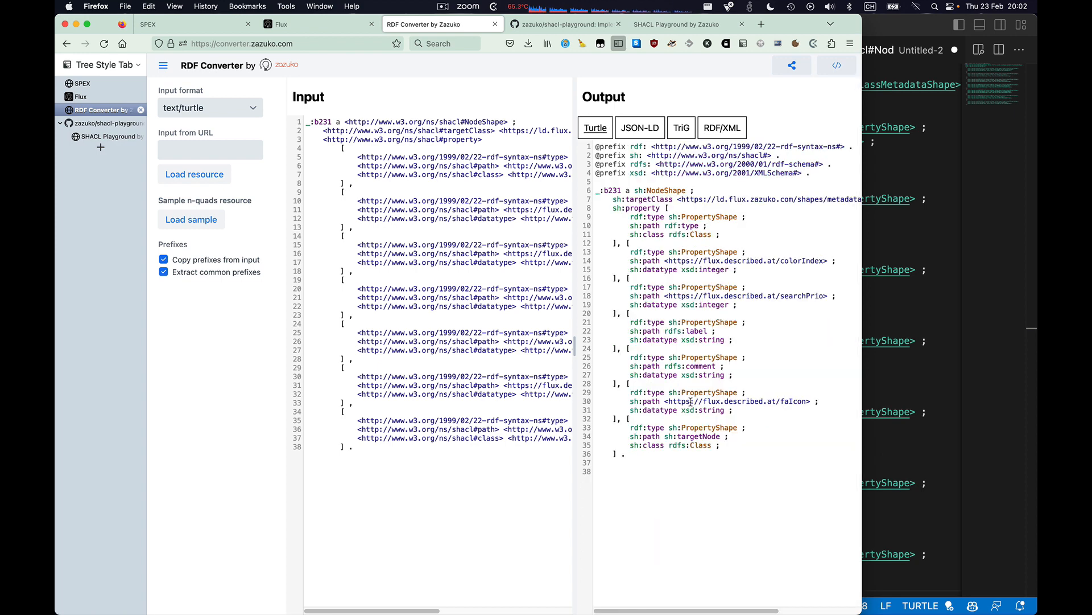
{"action": "mouse_move", "coordinate": [617, 393]}
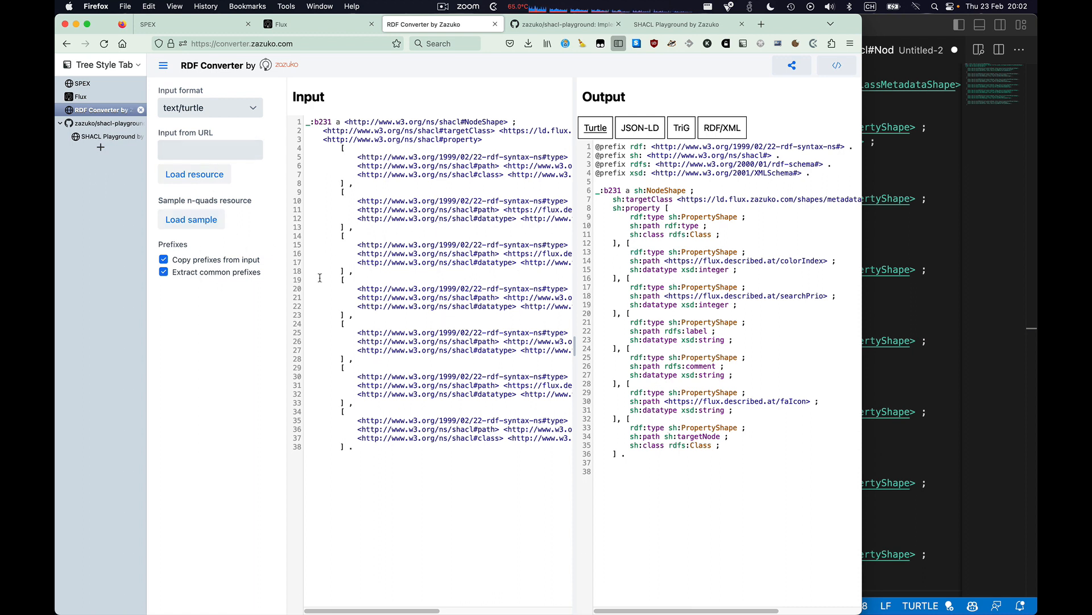
{"action": "mouse_move", "coordinate": [677, 427]}
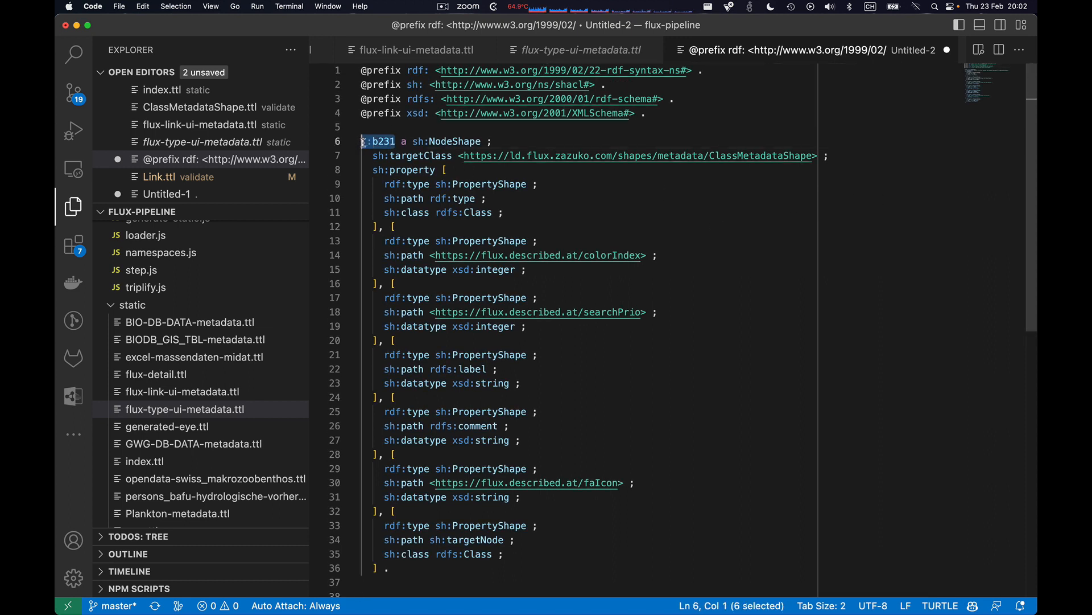
Step: Replace the _:b231 blank node label with [] and select the whole shape document for copying
{"action": "key", "text": "Delete"}
{"action": "type", "text": "[]"}
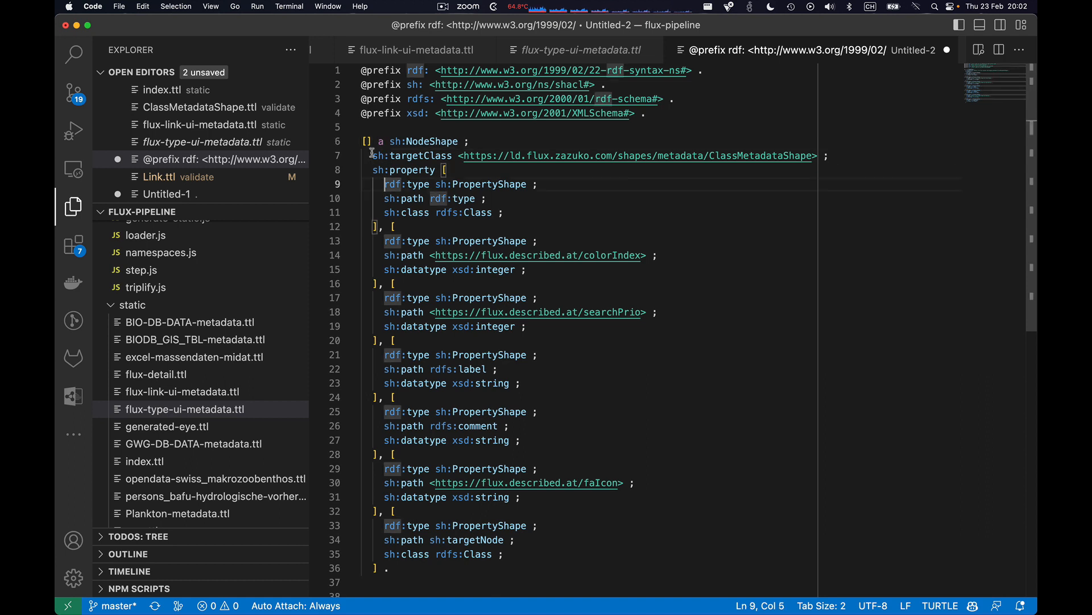
{"action": "scroll", "scroll_direction": "down", "scroll_amount": 3}
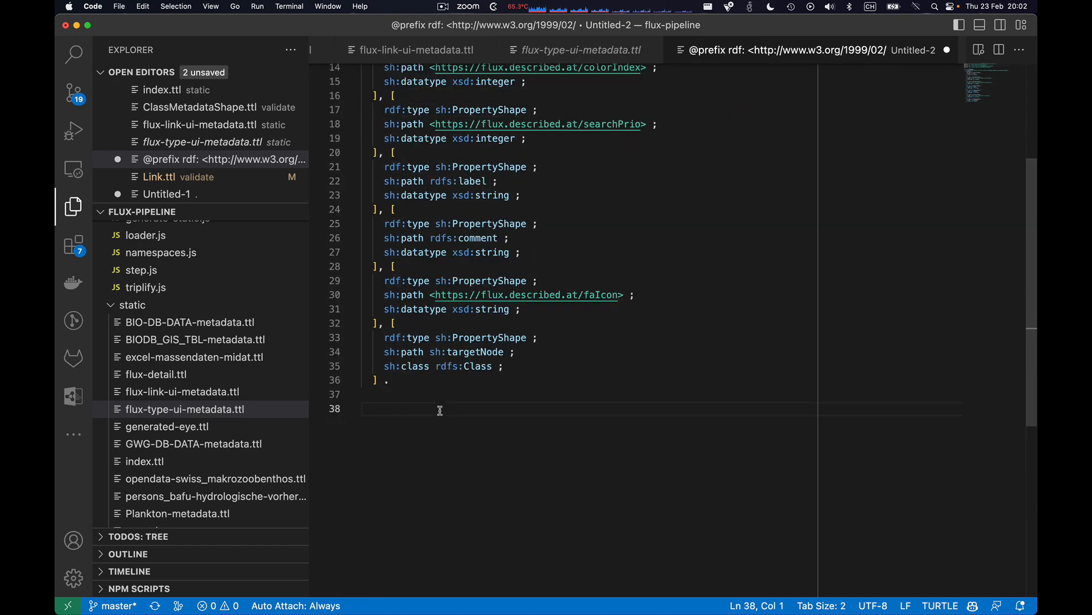
{"action": "key", "text": "cmd+a"}
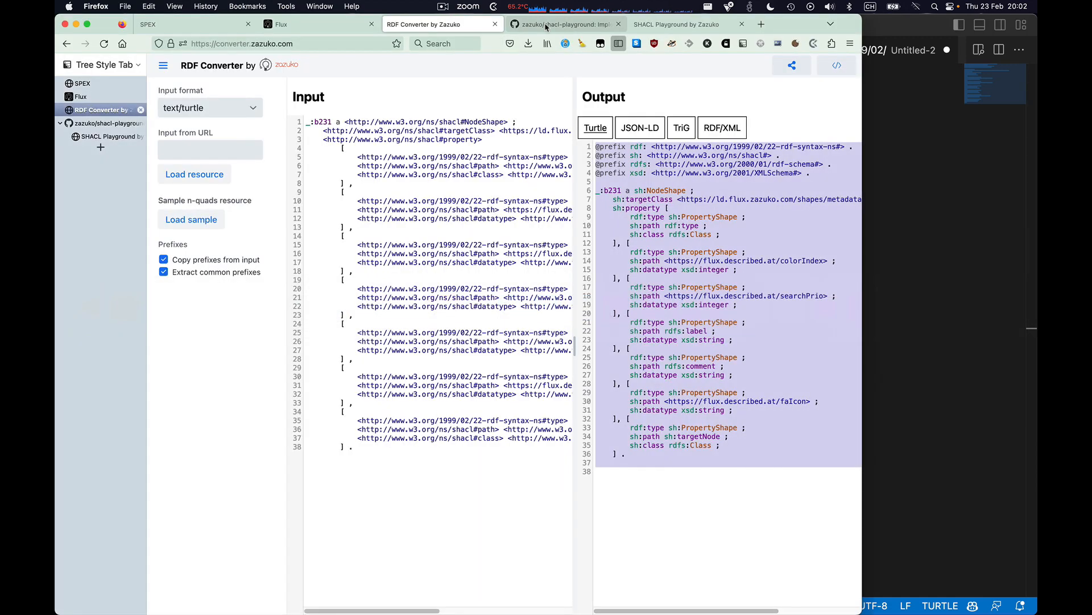
Step: Validate the pasted shape in SHACL Playground, removing sh:class rdfs:Class lines, and locate CantonFluxClassInstance in the data
{"action": "left_click", "coordinate": [688, 24]}
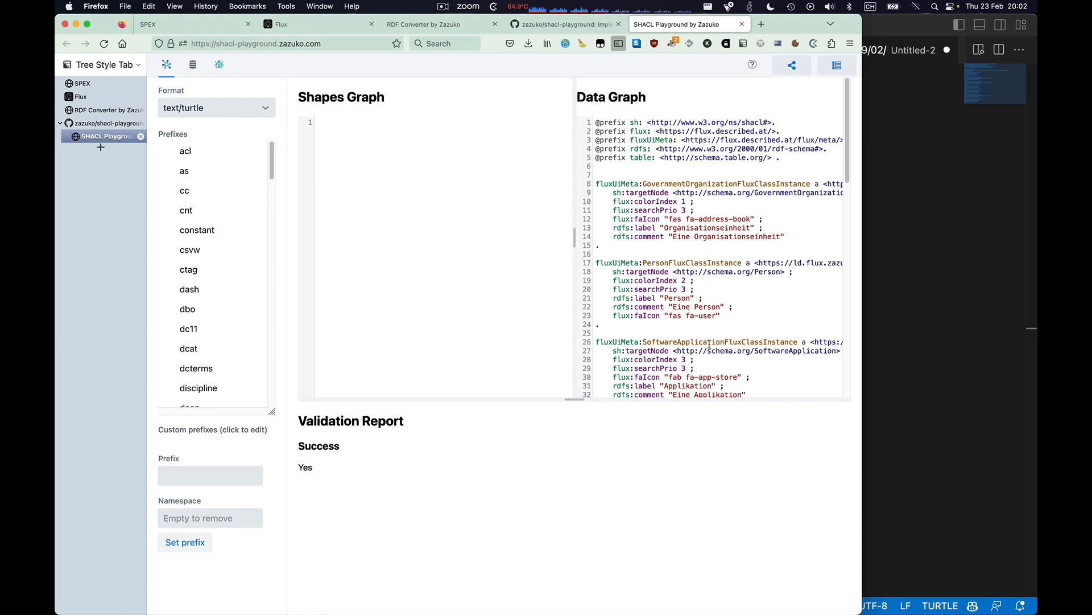
{"action": "scroll", "scroll_direction": "down", "scroll_amount": 3}
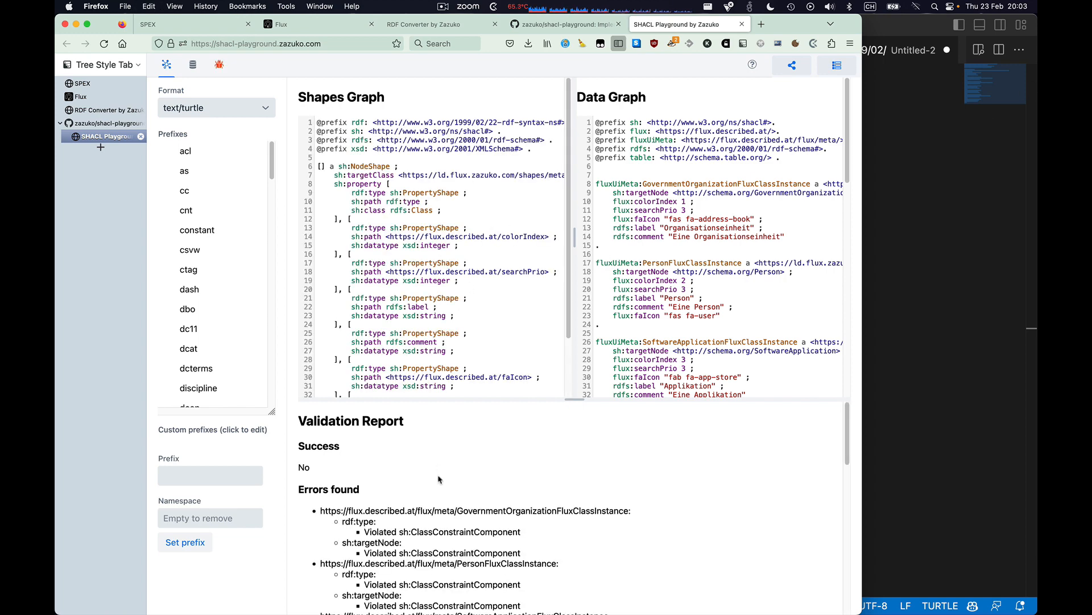
{"action": "scroll", "scroll_direction": "down", "scroll_amount": 3}
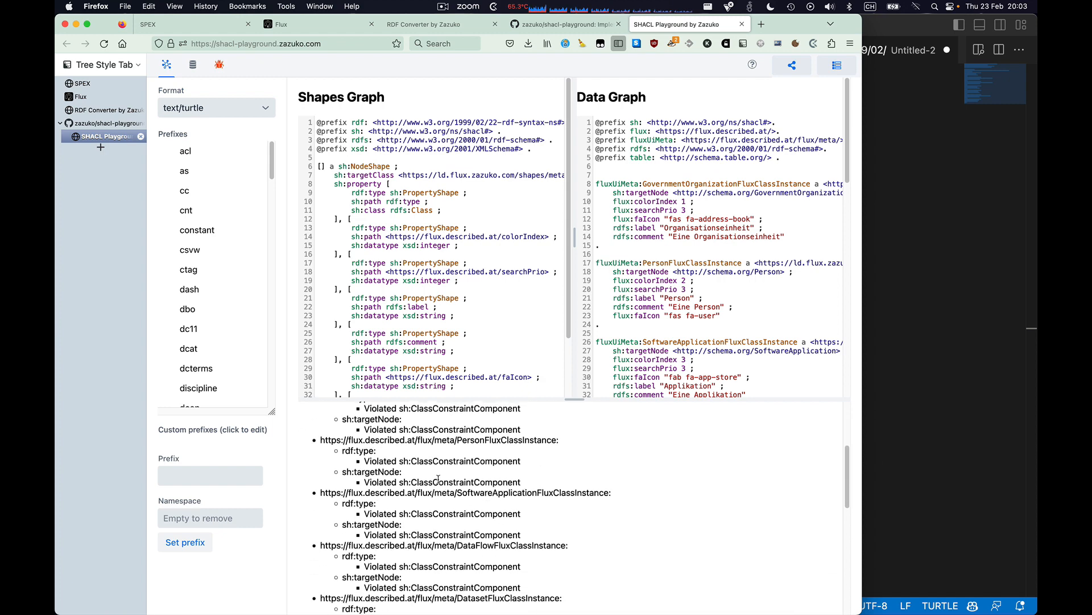
{"action": "scroll", "scroll_direction": "down", "scroll_amount": 3}
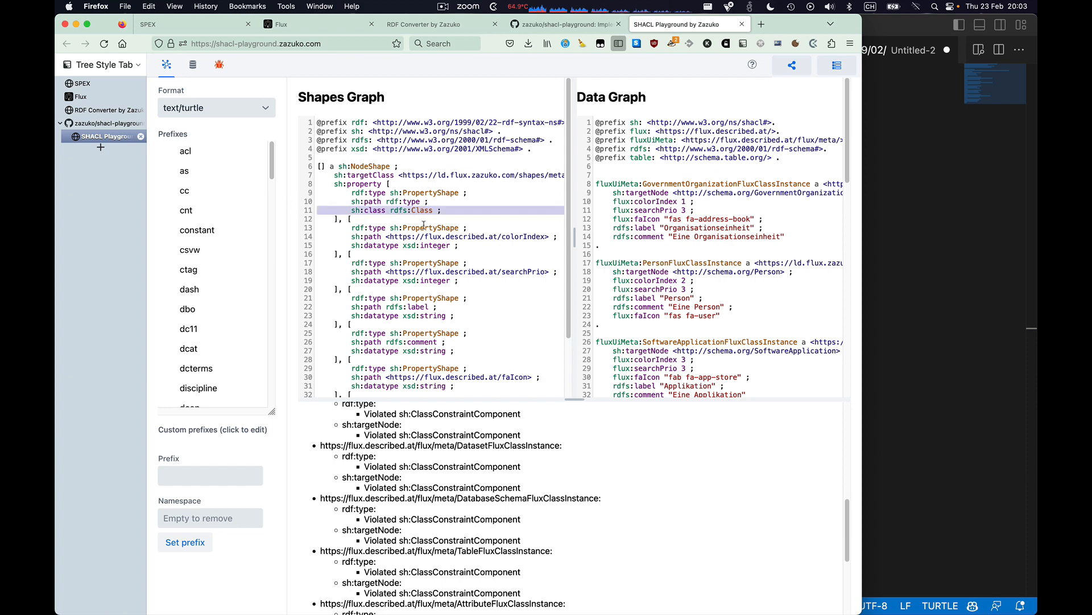
{"action": "mouse_move", "coordinate": [392, 210]}
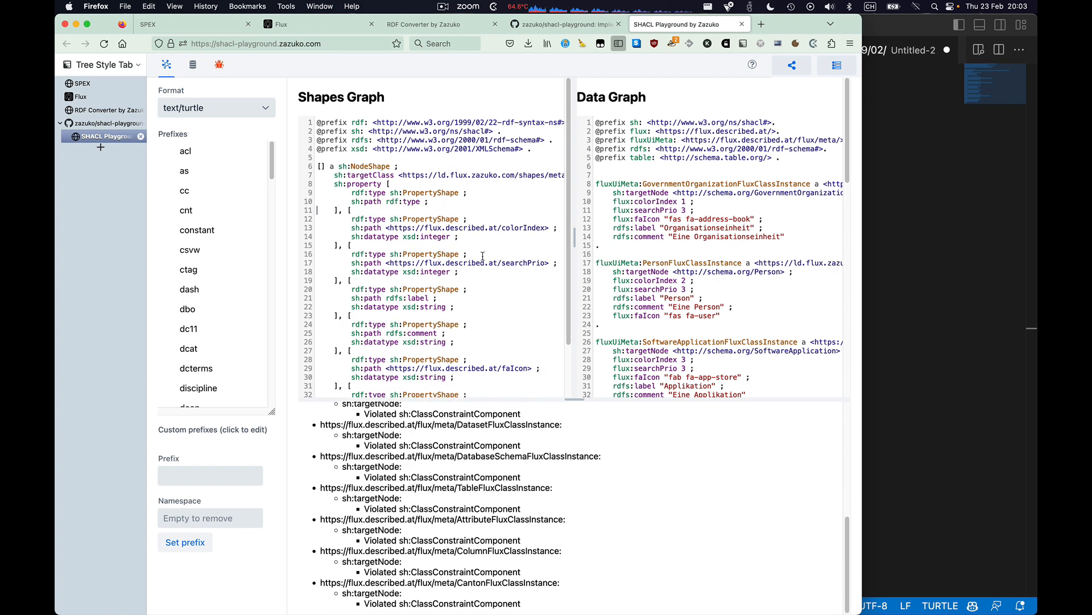
{"action": "scroll", "scroll_direction": "down", "scroll_amount": 3}
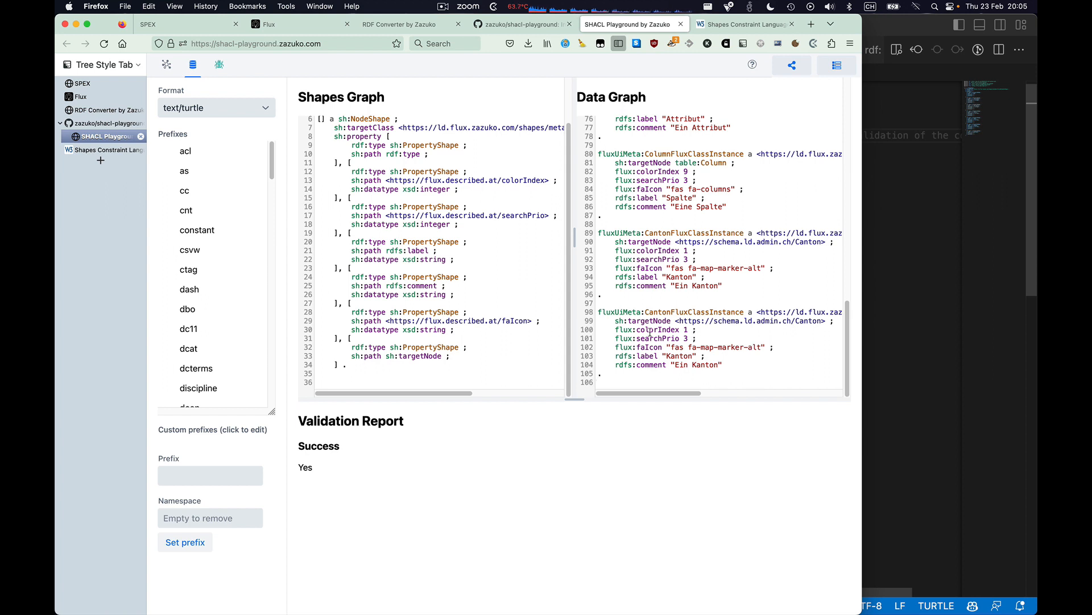
{"action": "double_click", "coordinate": [694, 312]}
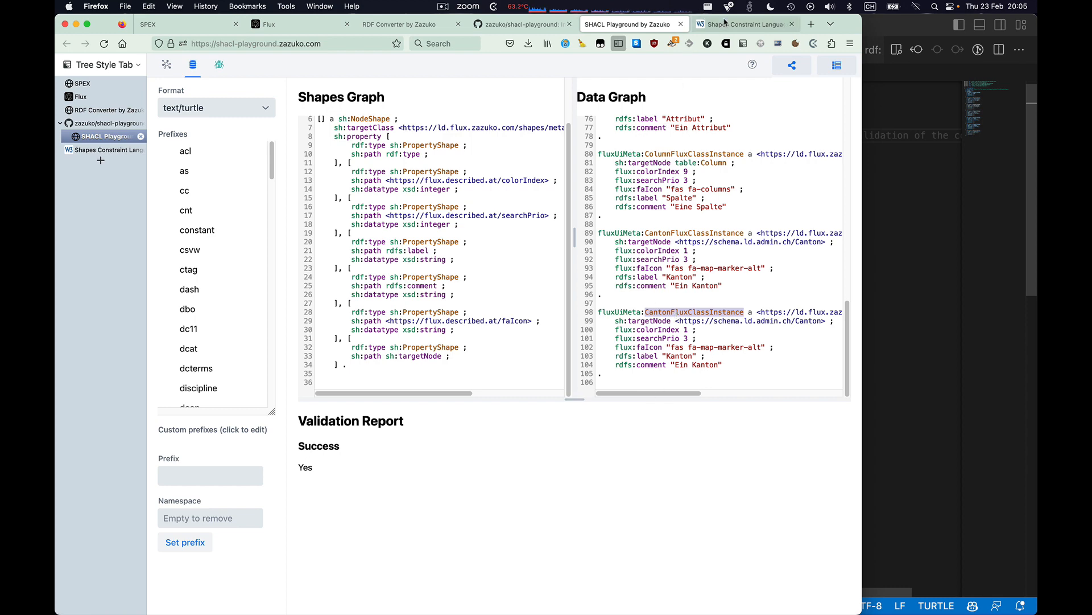
Step: Read section 4.2.1 sh:minCount in the W3C SHACL spec, then return to the playground shape
{"action": "left_click", "coordinate": [745, 23]}
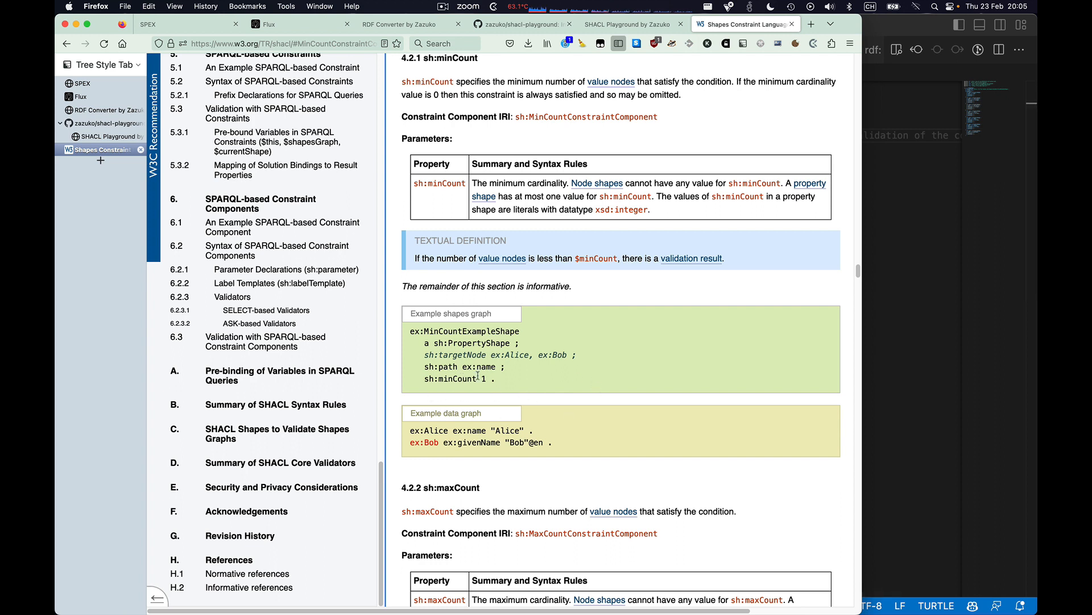
{"action": "mouse_move", "coordinate": [457, 397]}
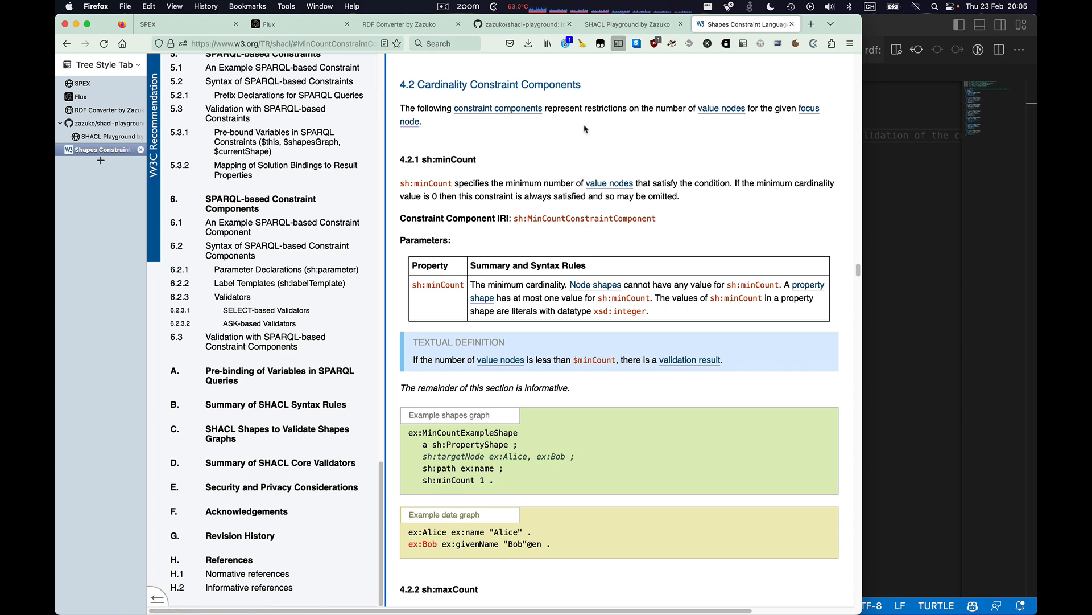
{"action": "scroll", "scroll_direction": "down", "scroll_amount": 3}
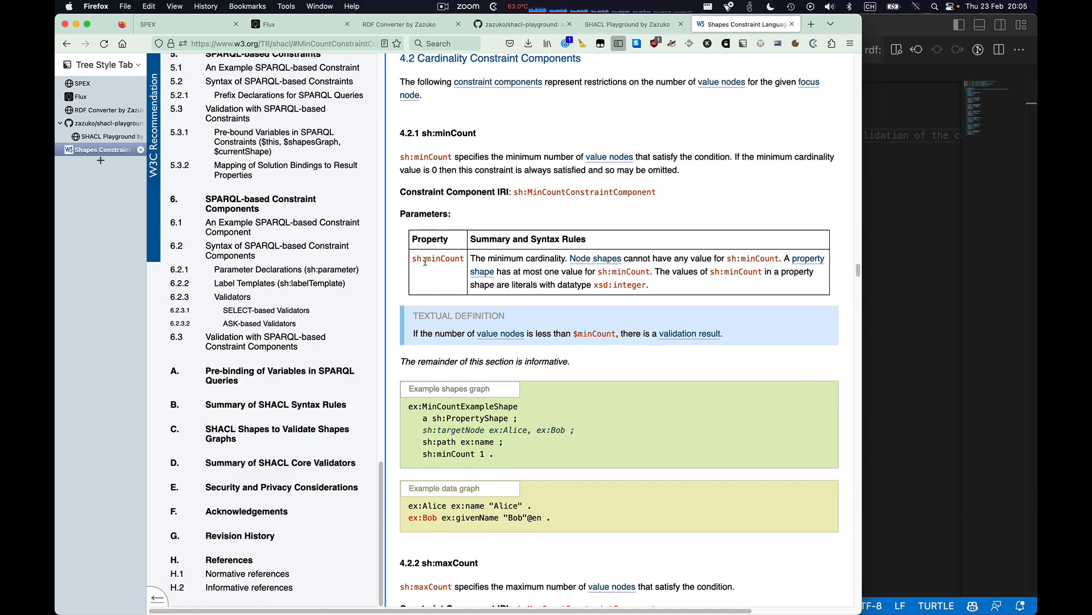
{"action": "left_click", "coordinate": [630, 24]}
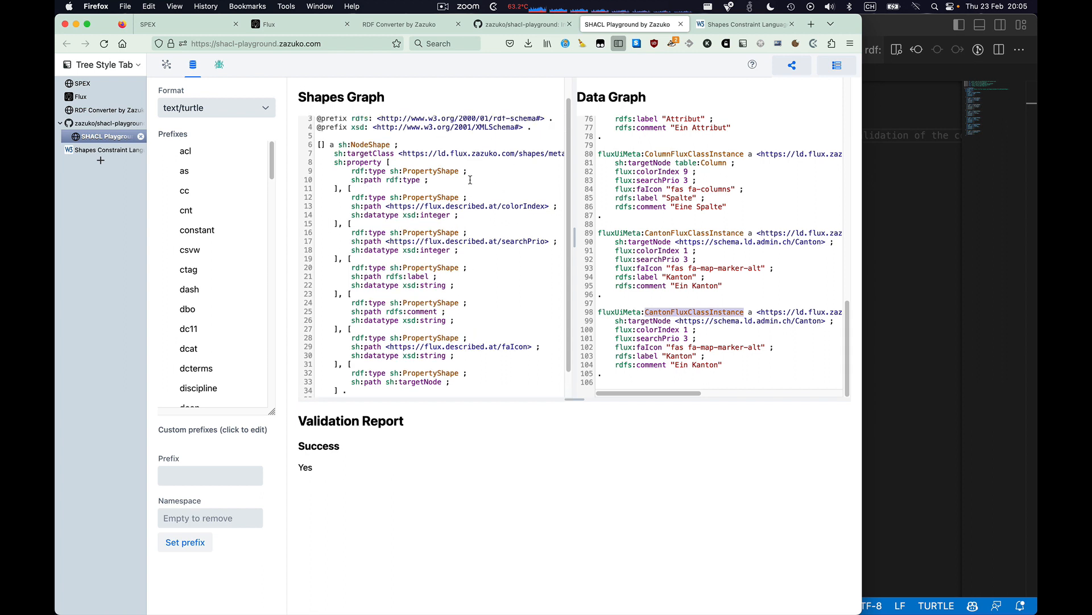
Step: Add sh:minCount 1 and sh:maxCount 1 to the property shapes in the Shapes Graph
{"action": "type", "text": "sh:minCount"}
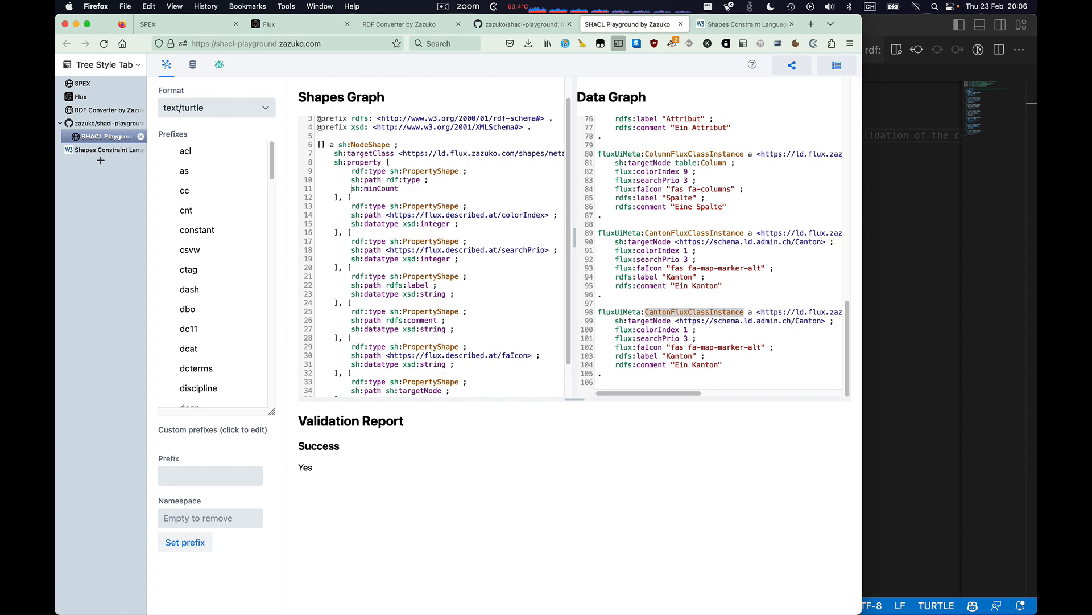
{"action": "type", "text": "1;"}
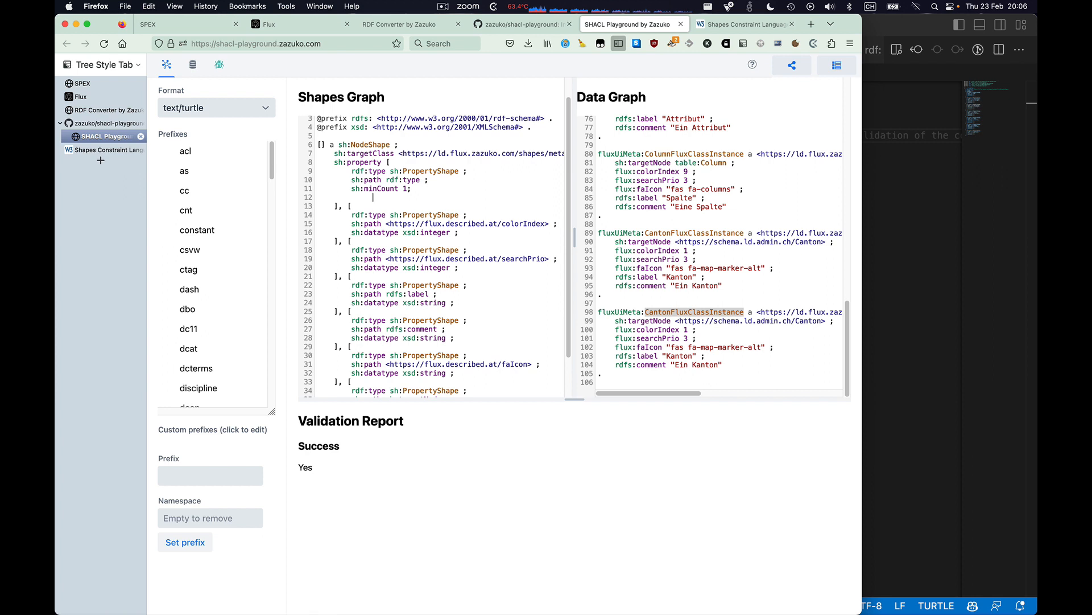
{"action": "type", "text": "sh:maxCount 1 ;"}
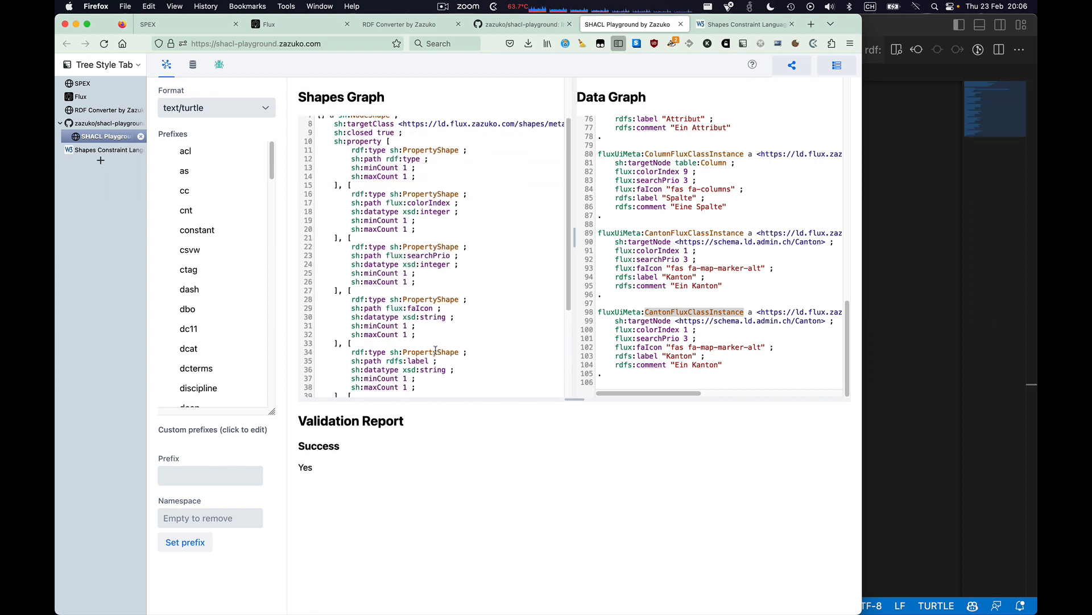
{"action": "scroll", "scroll_direction": "down", "scroll_amount": 3}
{"action": "type", "text": "#"}
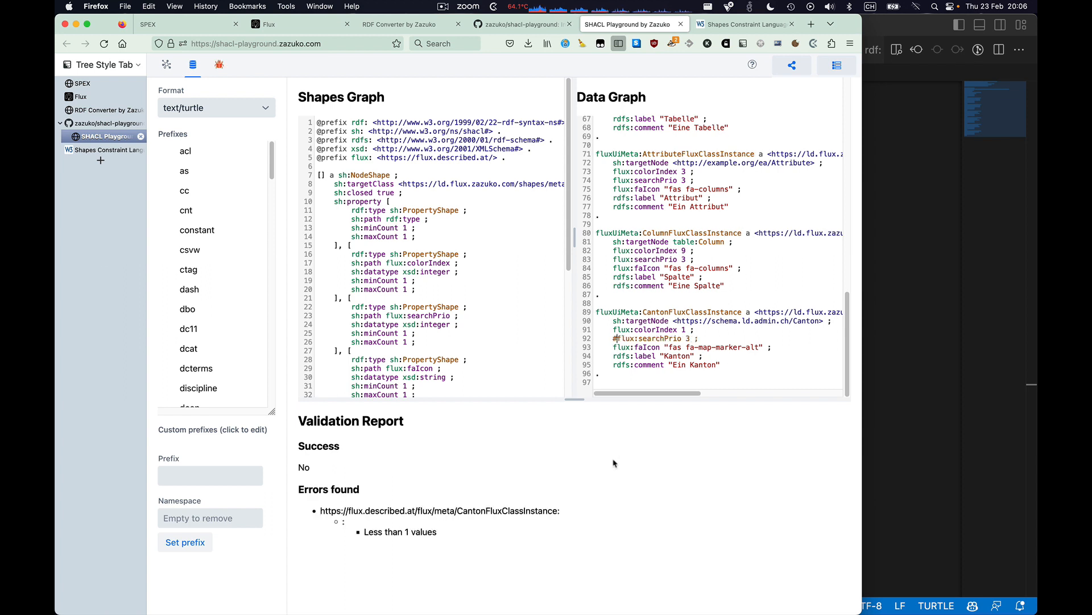
{"action": "mouse_move", "coordinate": [640, 396]}
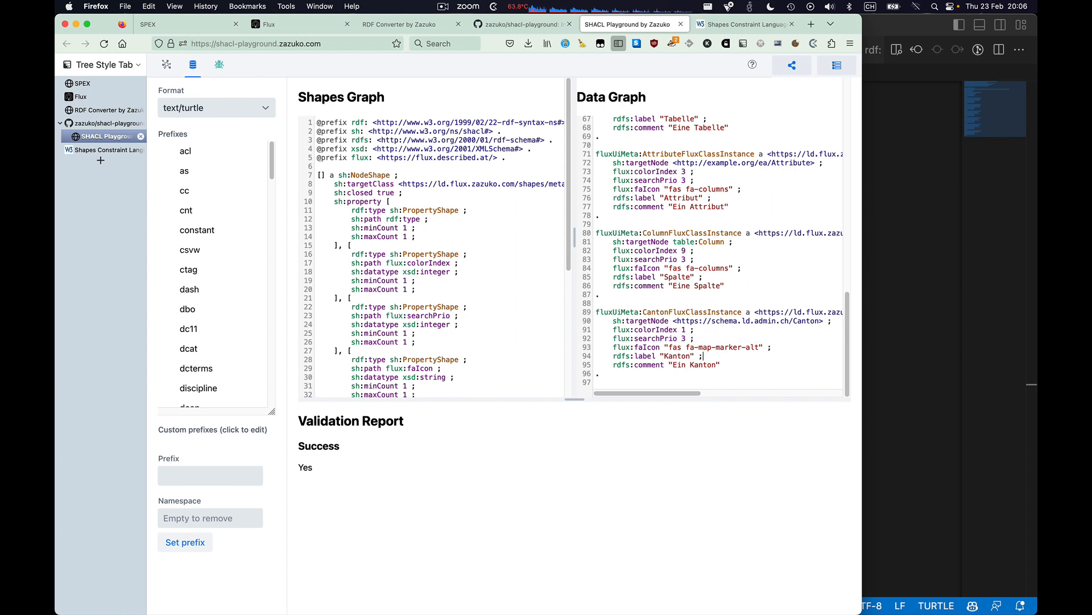
Step: Comment out the Canton instance's flux:searchPrio 3 line so validation reports 'Less than 1 values'
{"action": "type", "text": "rdf"}
{"action": "left_click", "coordinate": [719, 338]}
{"action": "type", "text": "#"}
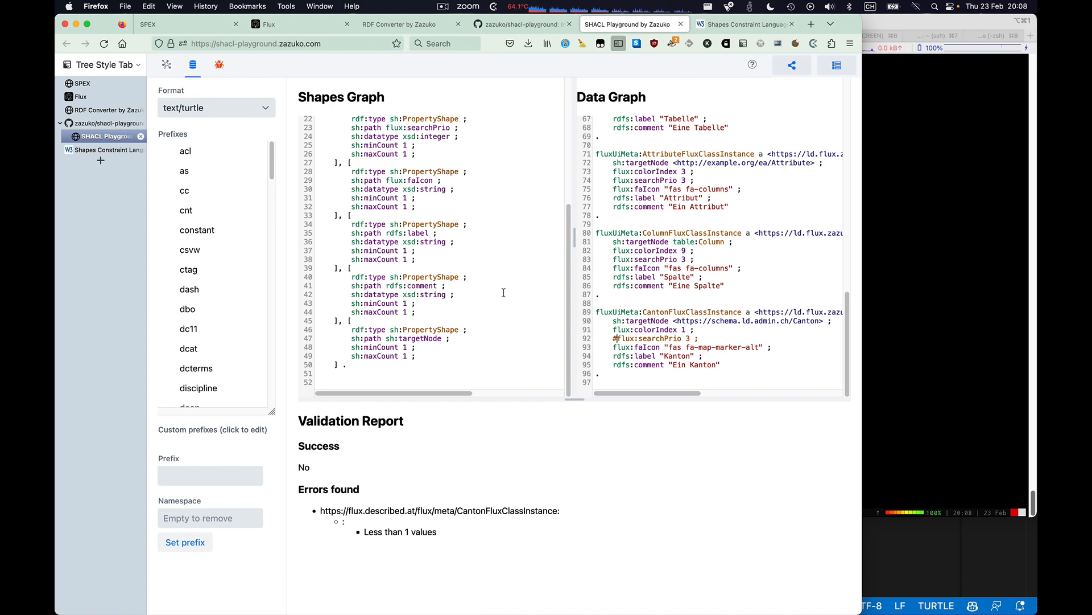
{"action": "mouse_move", "coordinate": [749, 294]}
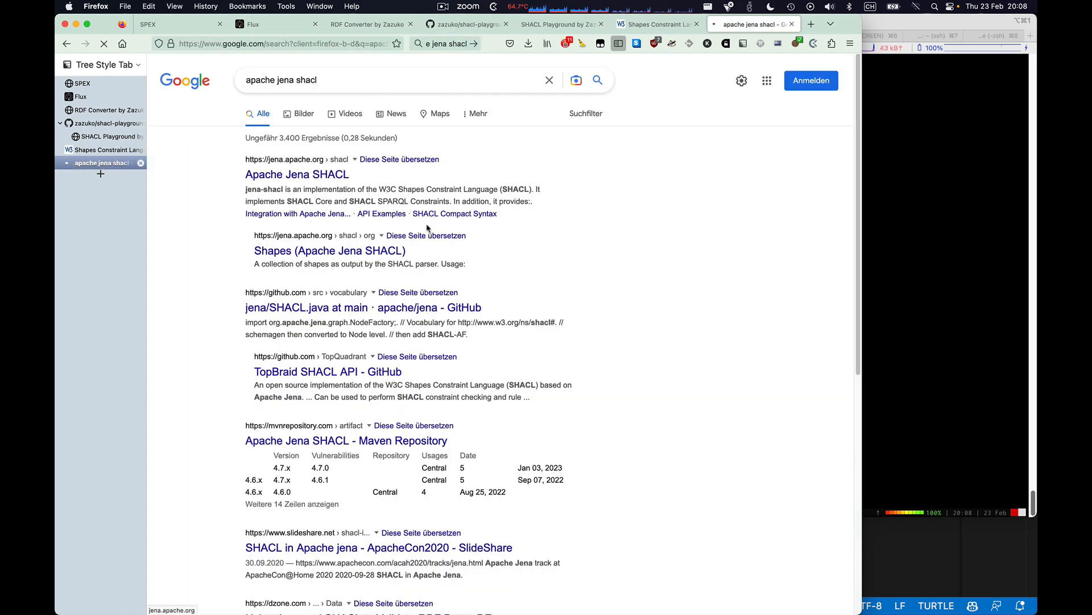
Step: Reach the Command line section of the Apache Jena SHACL documentation page
{"action": "left_click", "coordinate": [297, 174]}
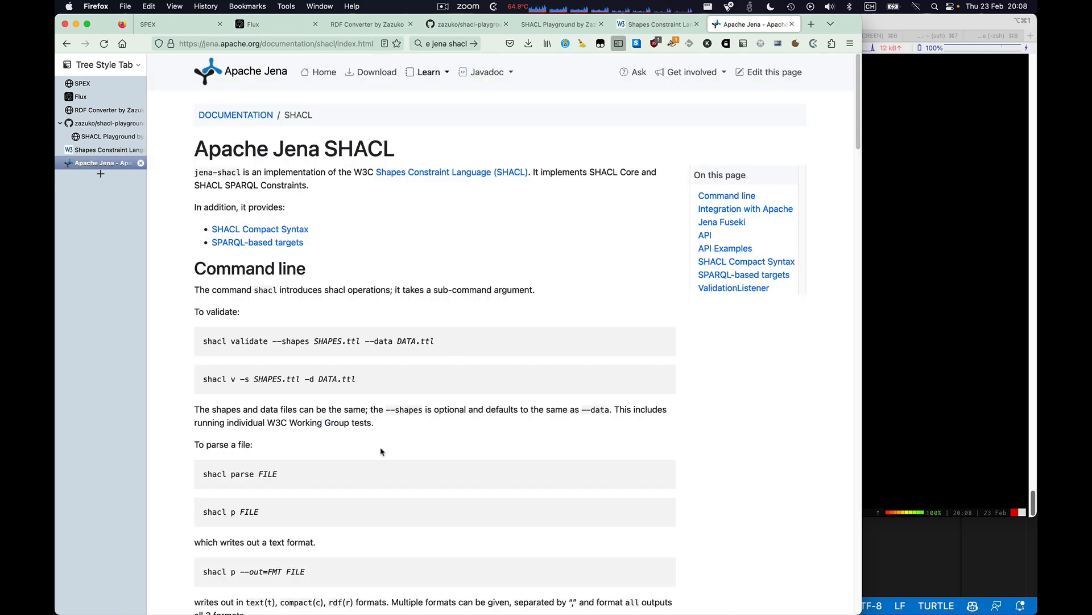
{"action": "scroll", "scroll_direction": "down", "scroll_amount": 3}
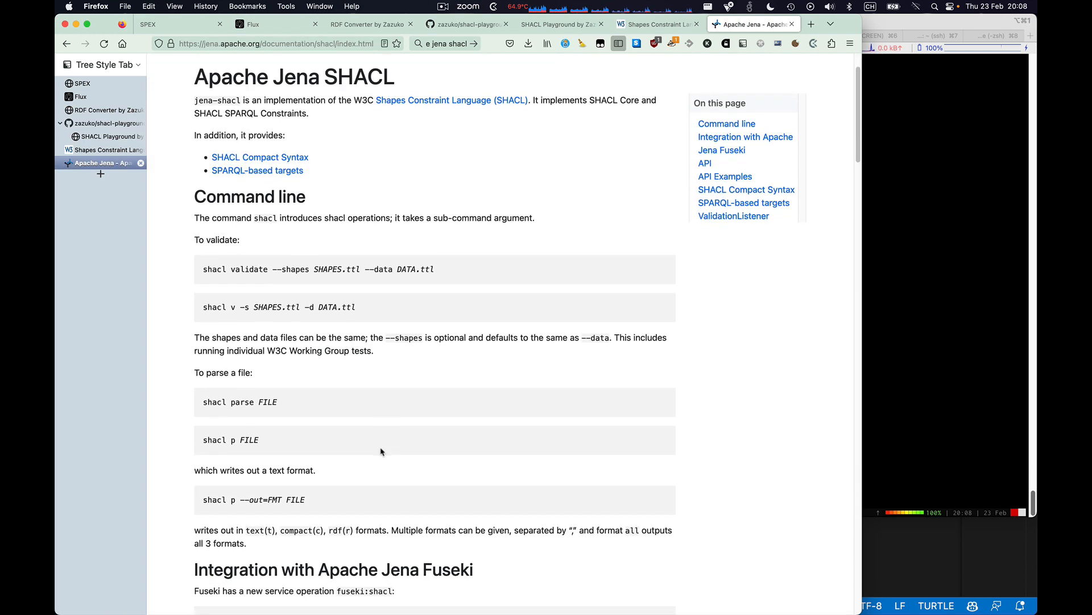
{"action": "scroll", "scroll_direction": "down", "scroll_amount": 3}
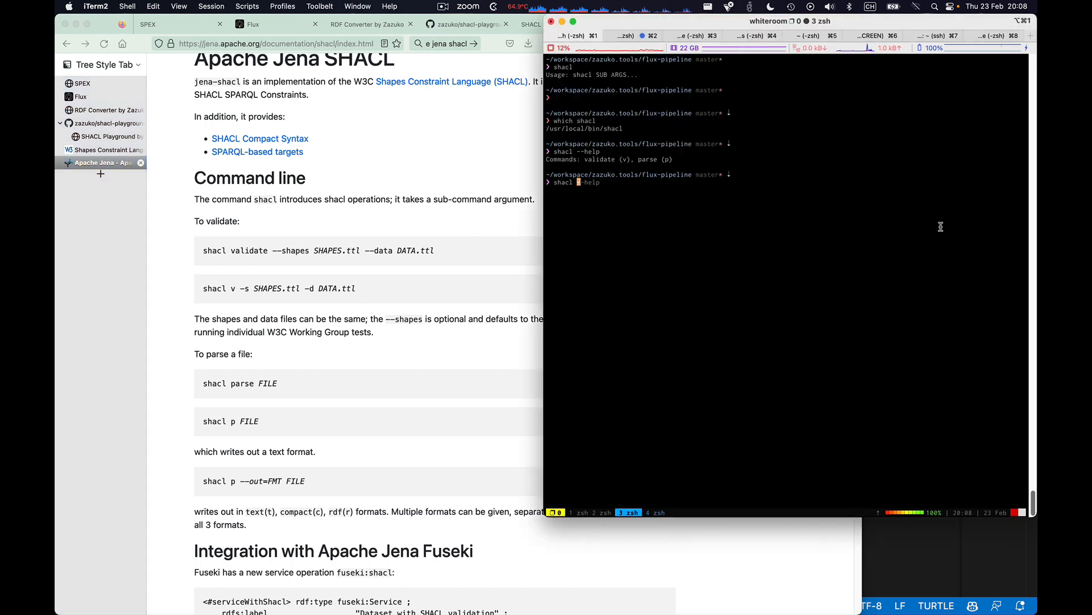
{"action": "mouse_move", "coordinate": [949, 577]}
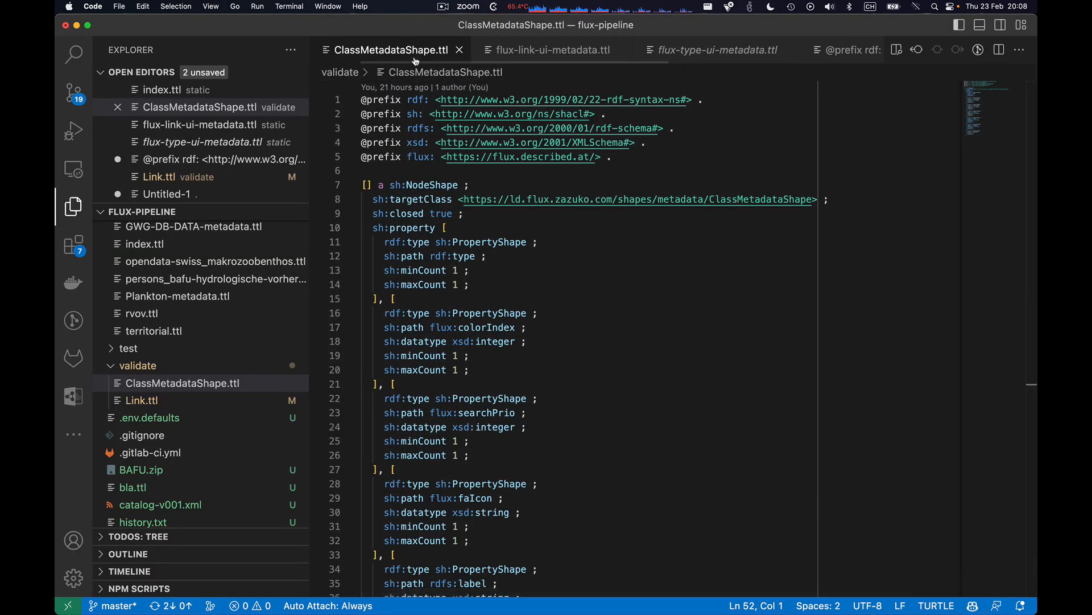
{"action": "mouse_move", "coordinate": [574, 59]}
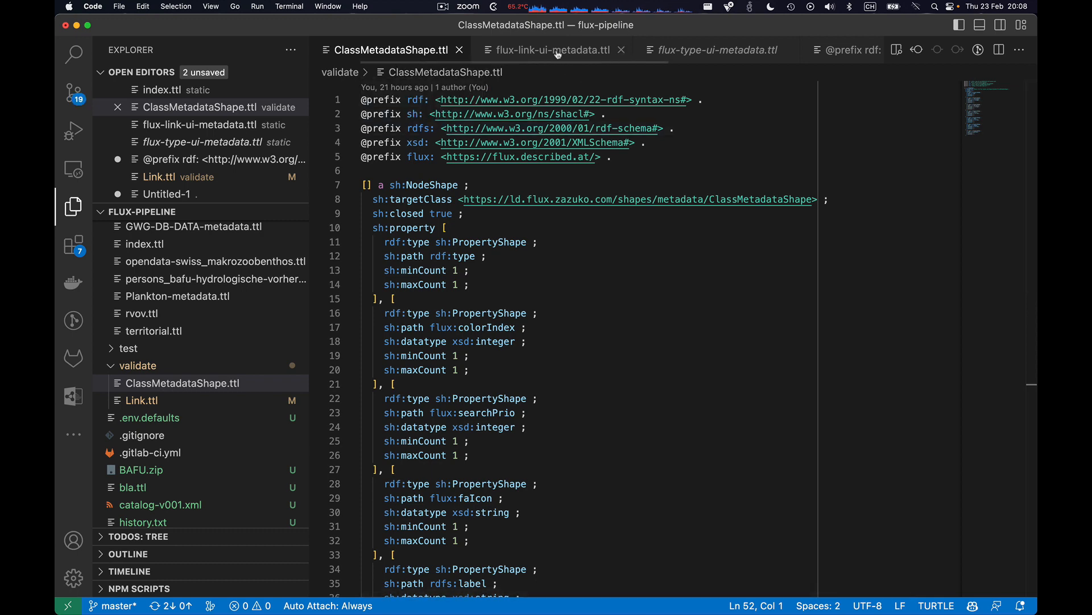
Step: Close flux-link-ui-metadata.ttl and show the end of flux-type-ui-metadata.ttl with the Canton instance
{"action": "left_click", "coordinate": [621, 50]}
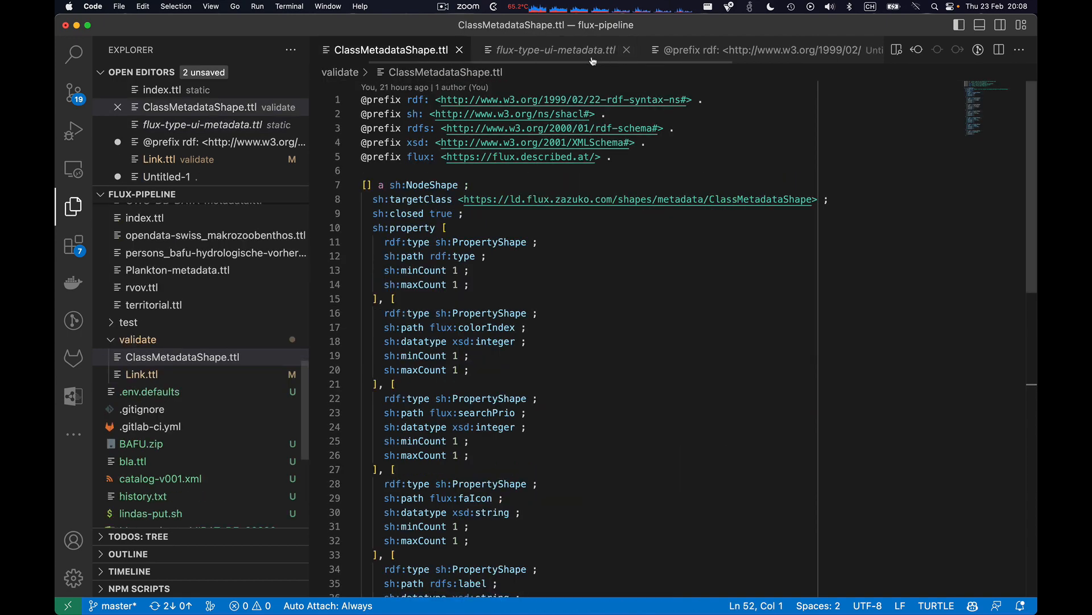
{"action": "left_click", "coordinate": [557, 50]}
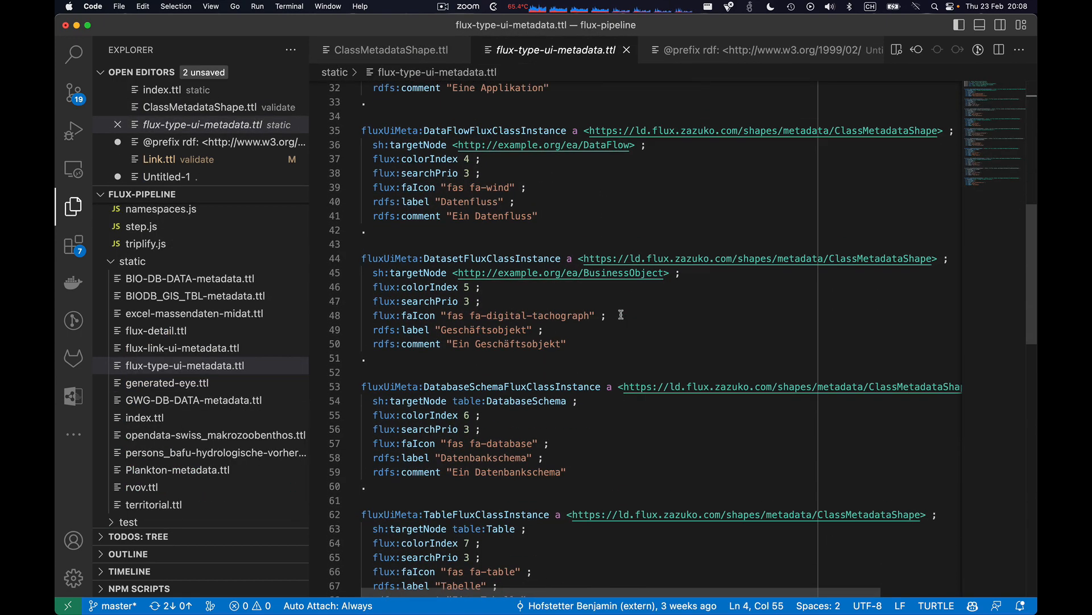
{"action": "scroll", "scroll_direction": "down", "scroll_amount": 3}
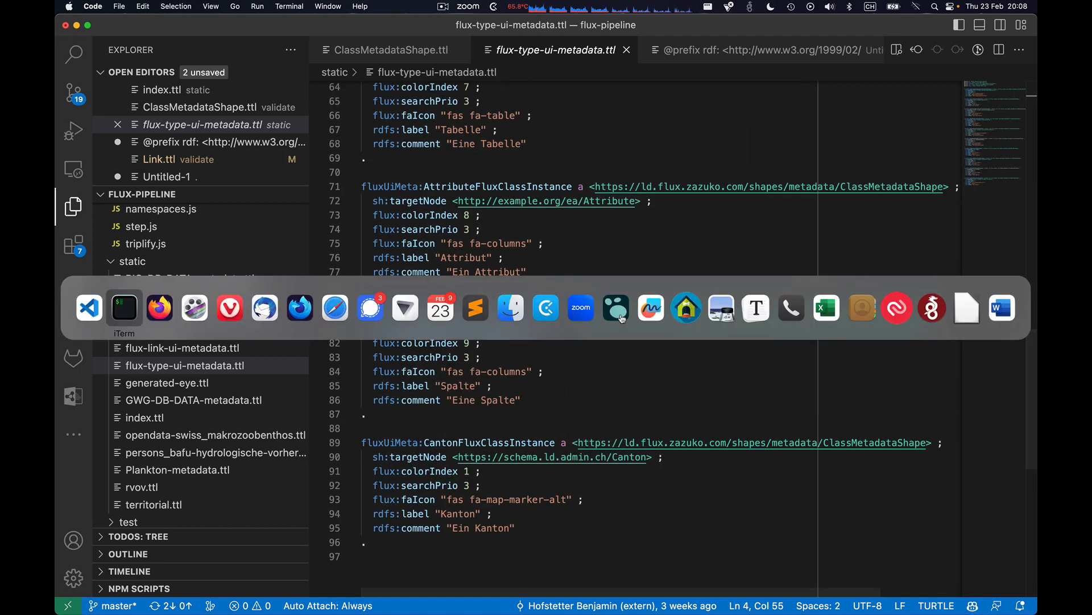
Step: Run shacl validate with validate/ClassMetadataShape.ttl against static/flux-type-ui-metadata.ttl, which conforms
{"action": "left_click", "coordinate": [123, 307]}
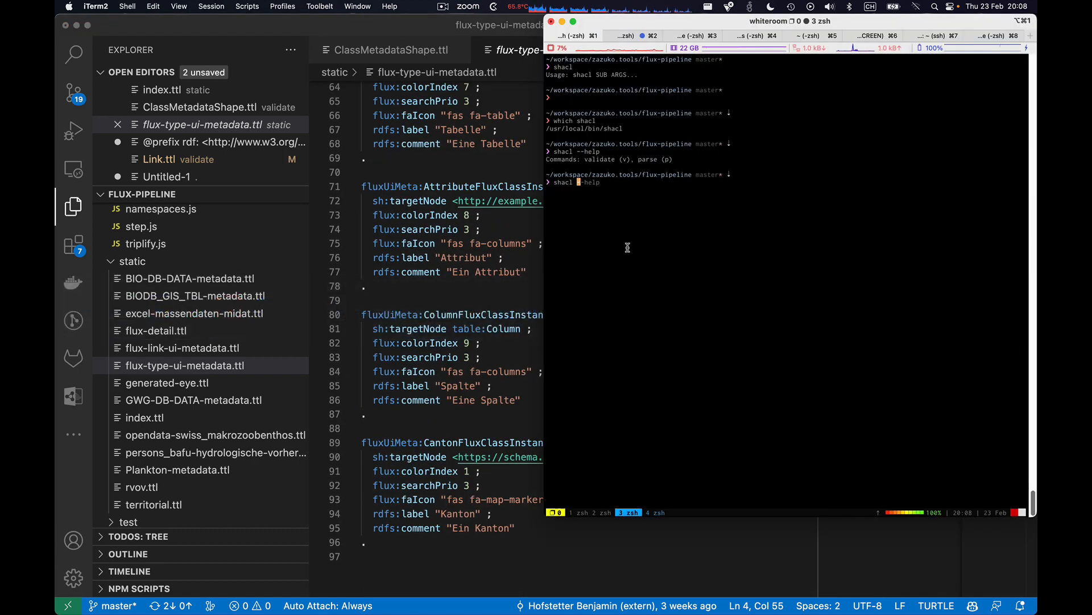
{"action": "type", "text": "shacl validate --shapes validate/Link.ttl --data static/flux-link-ui-metadata.ttl"}
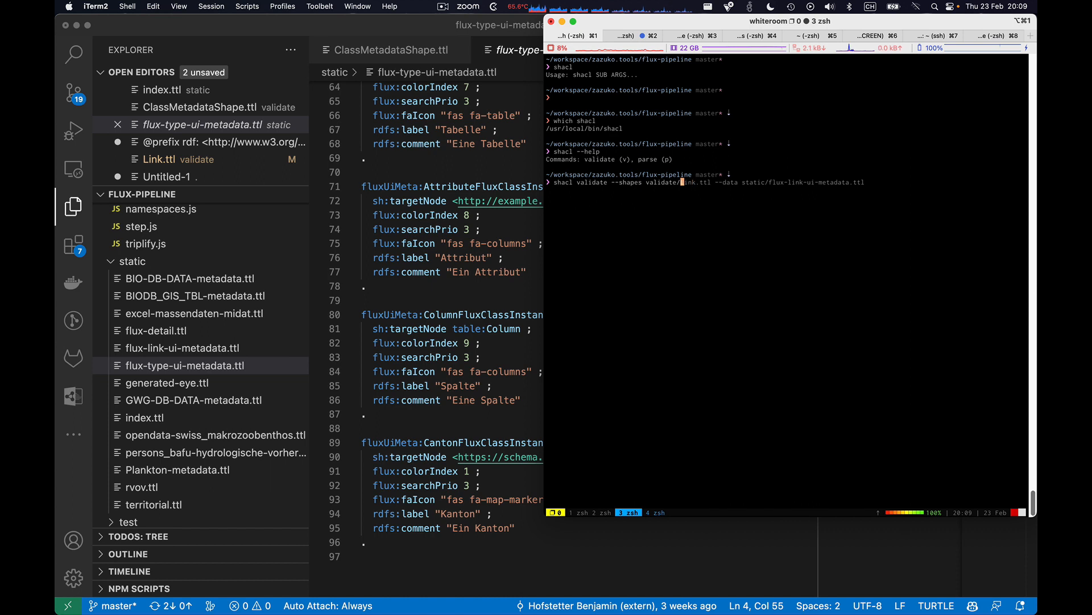
{"action": "key", "text": "Tab"}
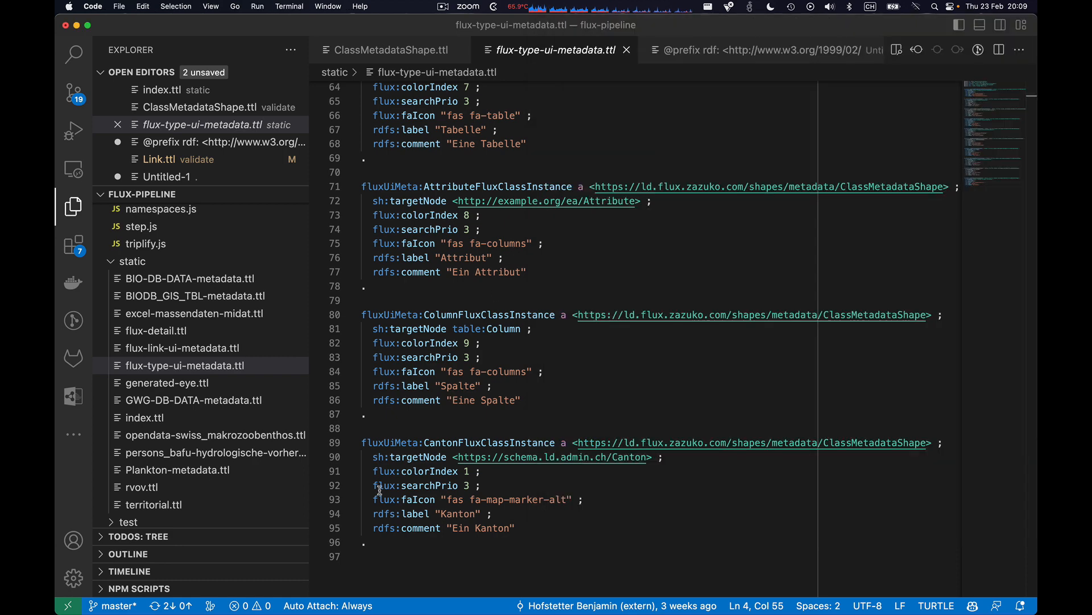
Step: Comment out searchPrio on the Canton instance and rerun validation to get a minCount violation
{"action": "left_click", "coordinate": [380, 484]}
{"action": "type", "text": "#"}
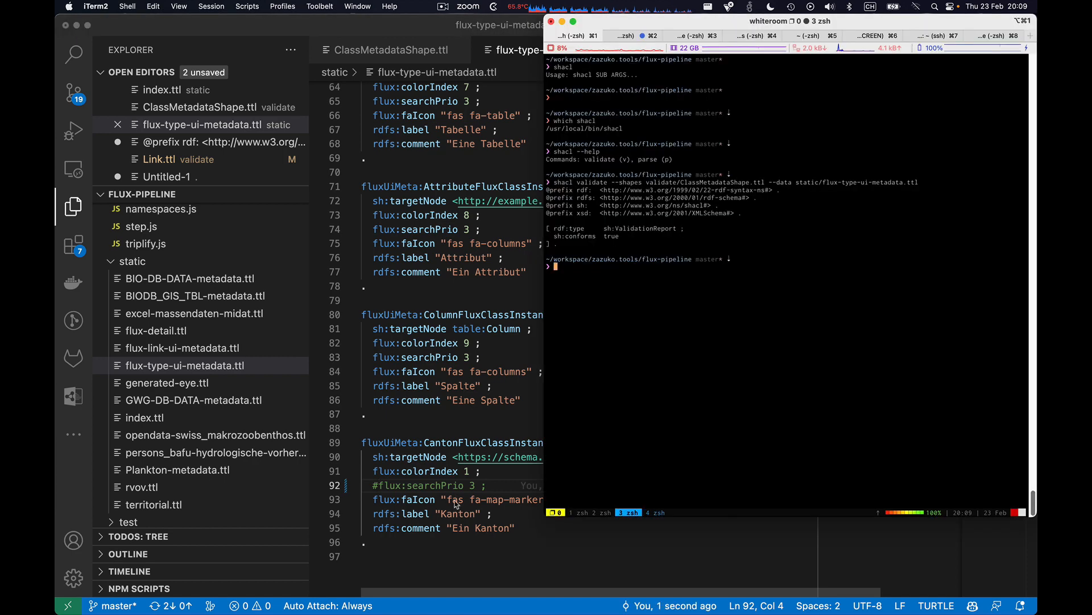
{"action": "type", "text": "shacl validate --shapes validate/ClassMetadataShape.ttl --data static/flux-type-ui-metadata.ttl"}
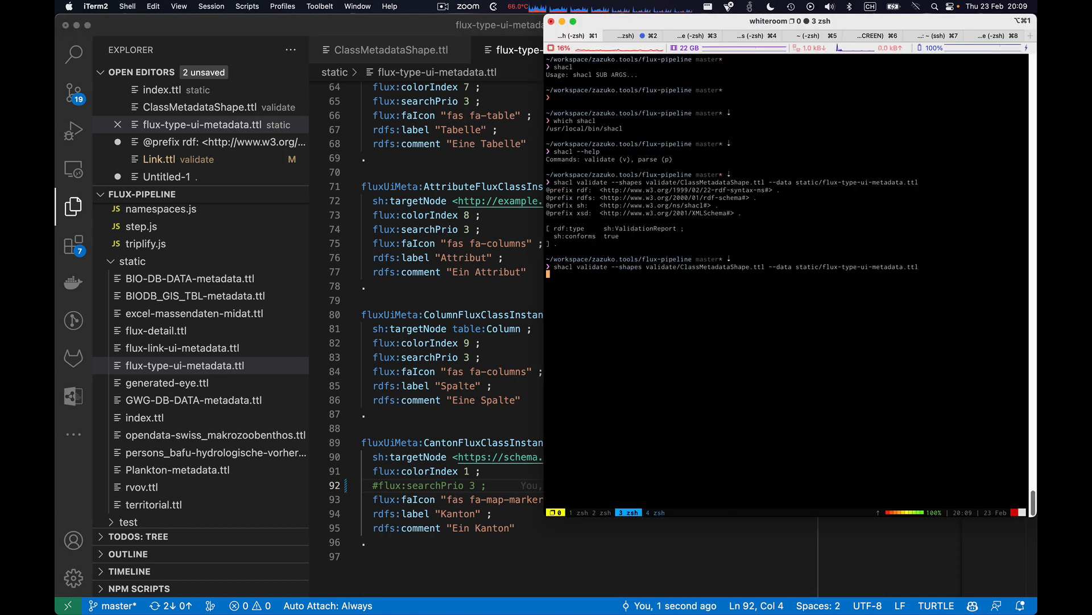
{"action": "key", "text": "Enter"}
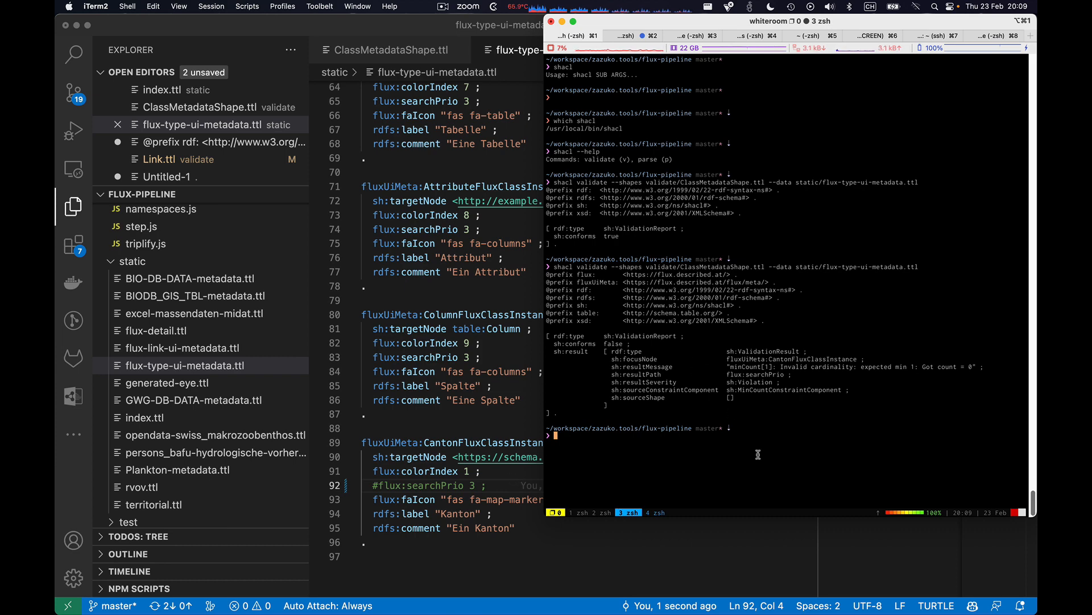
{"action": "mouse_move", "coordinate": [391, 512]}
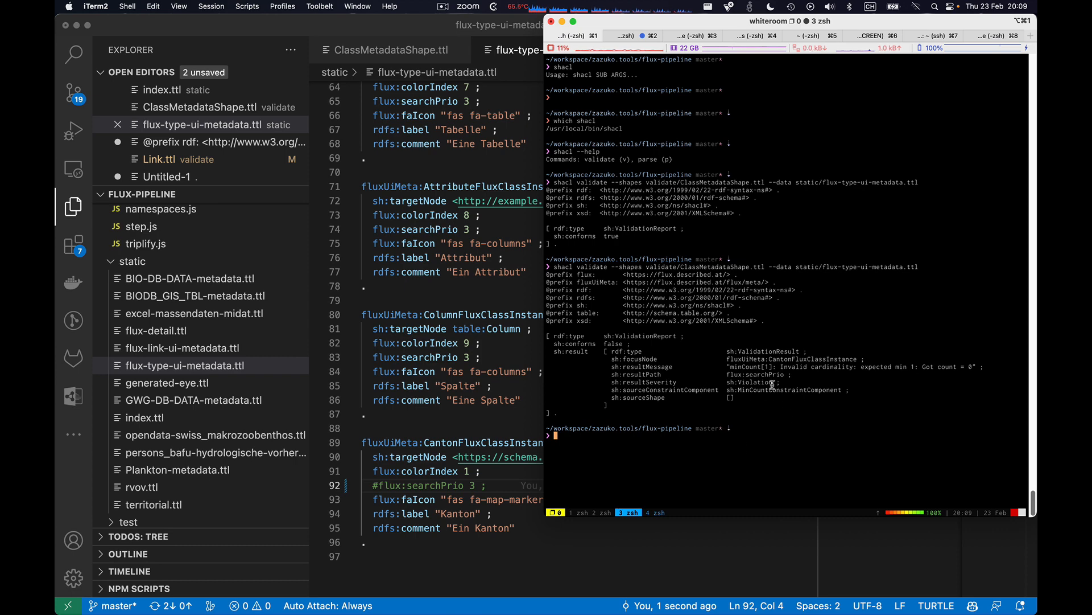
{"action": "mouse_move", "coordinate": [974, 367]}
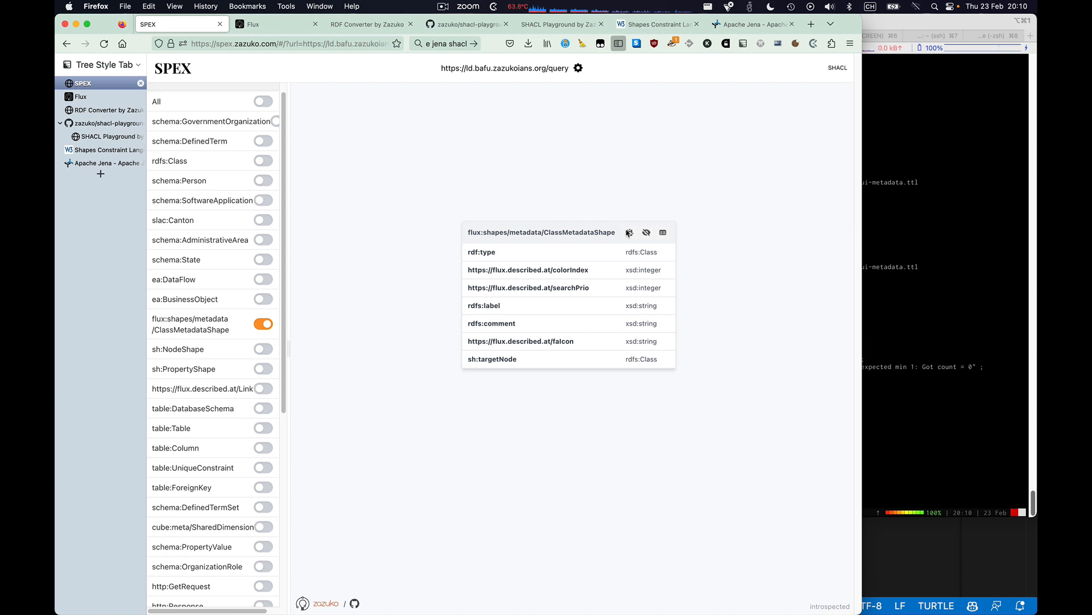
{"action": "mouse_move", "coordinate": [631, 233]}
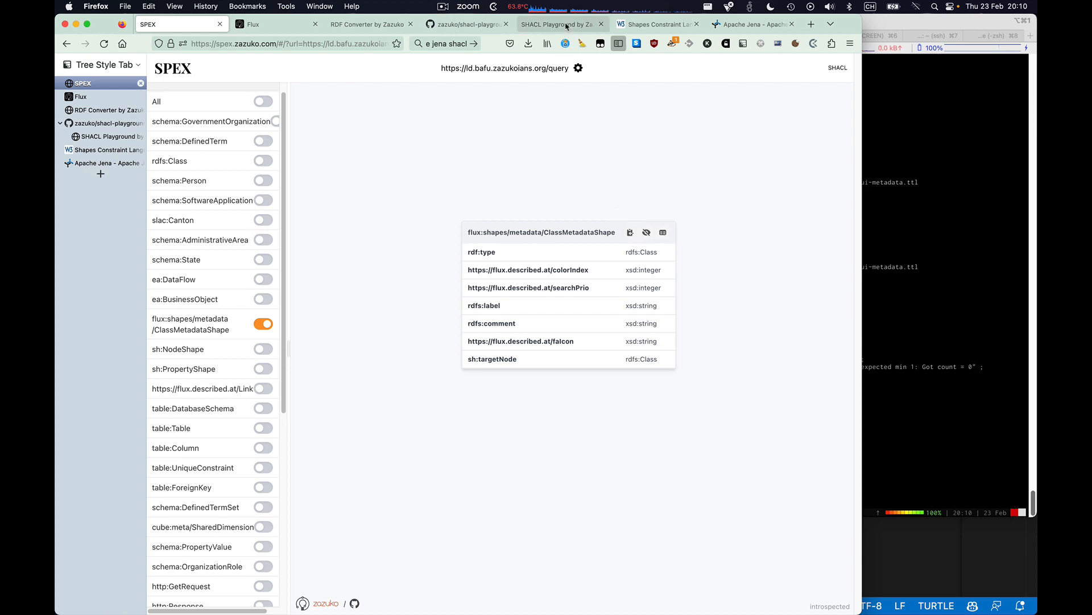
Step: Return to the SHACL Playground tab showing CantonFluxClassInstance failing with fewer than 1 value
{"action": "left_click", "coordinate": [562, 24]}
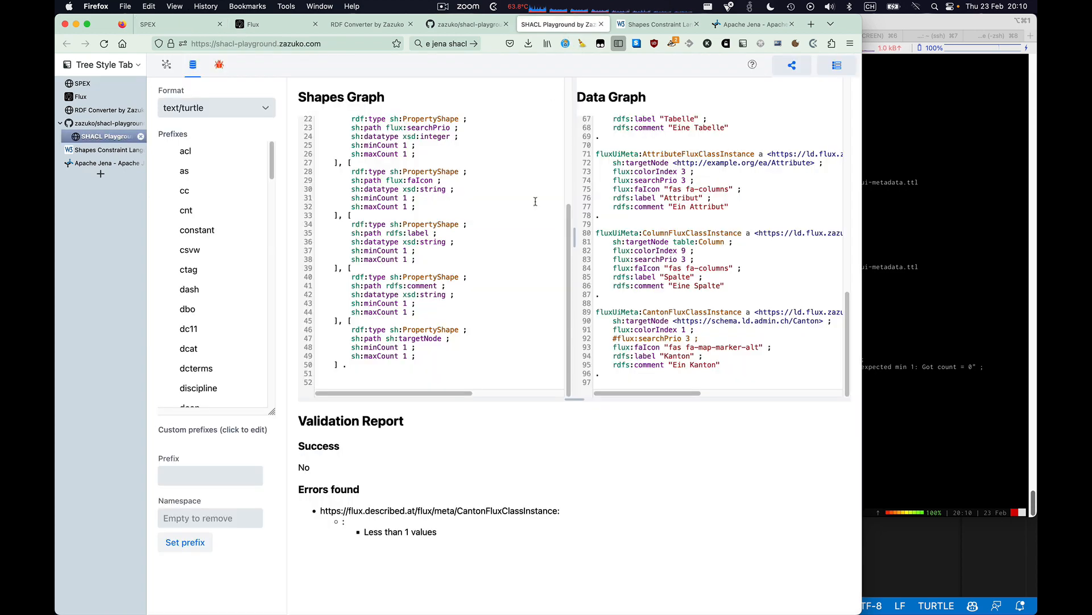